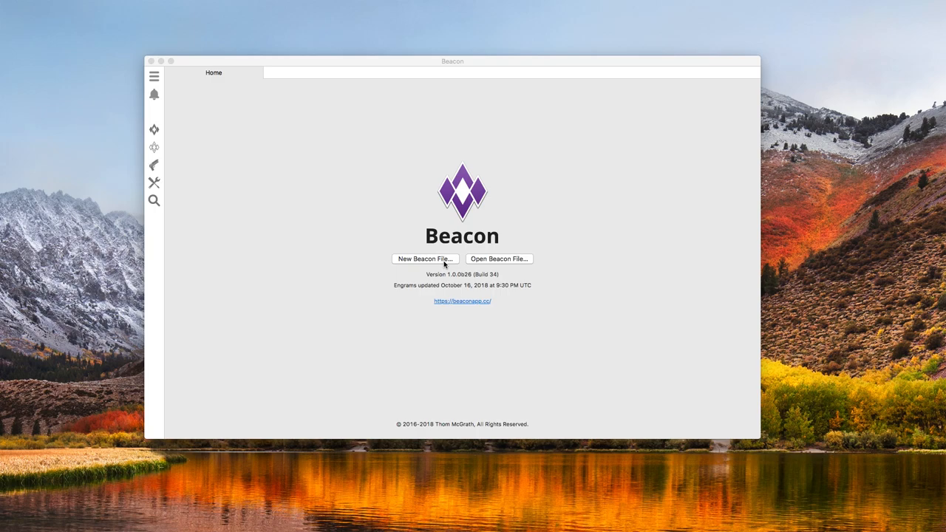
Step: Create a new untitled Beacon document from the Home screen
left_click(426, 259)
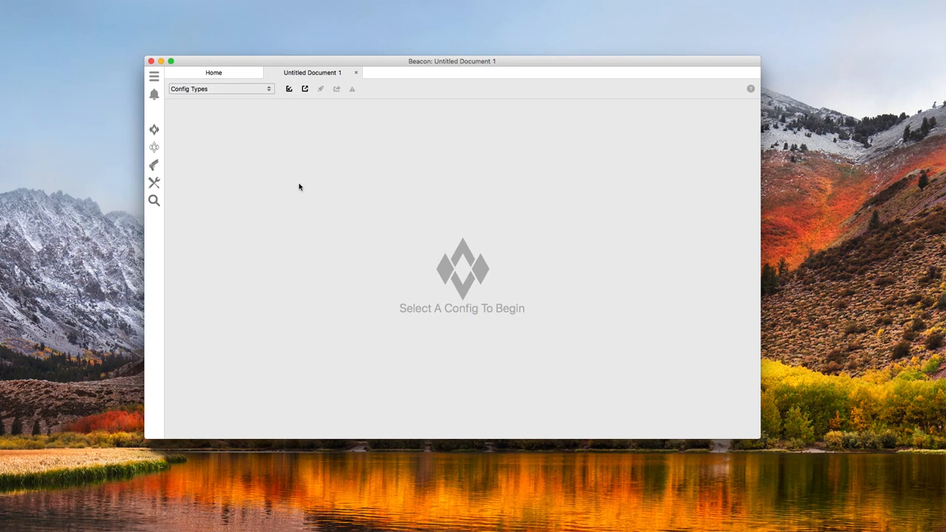
mouse_move(297, 182)
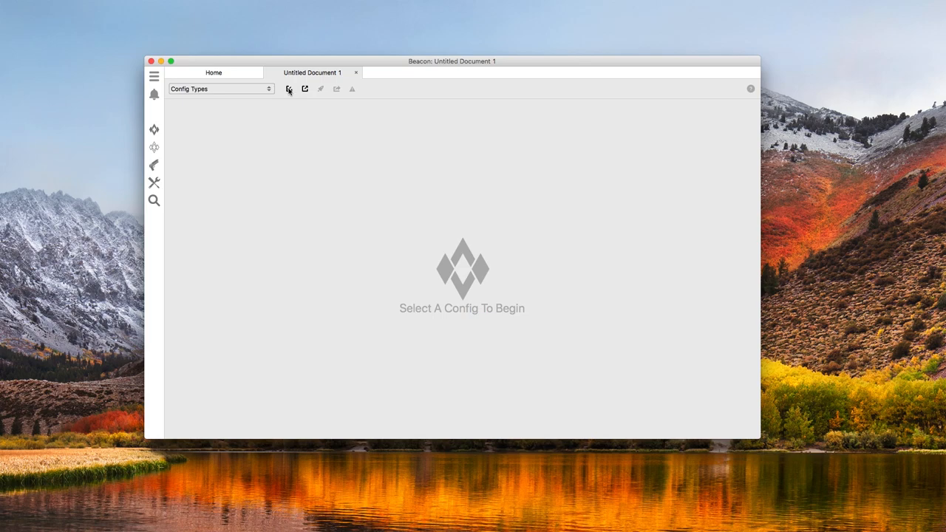
Step: Import from Nitrado, logging in as tekcor and granting Beacon access to the account
left_click(287, 89)
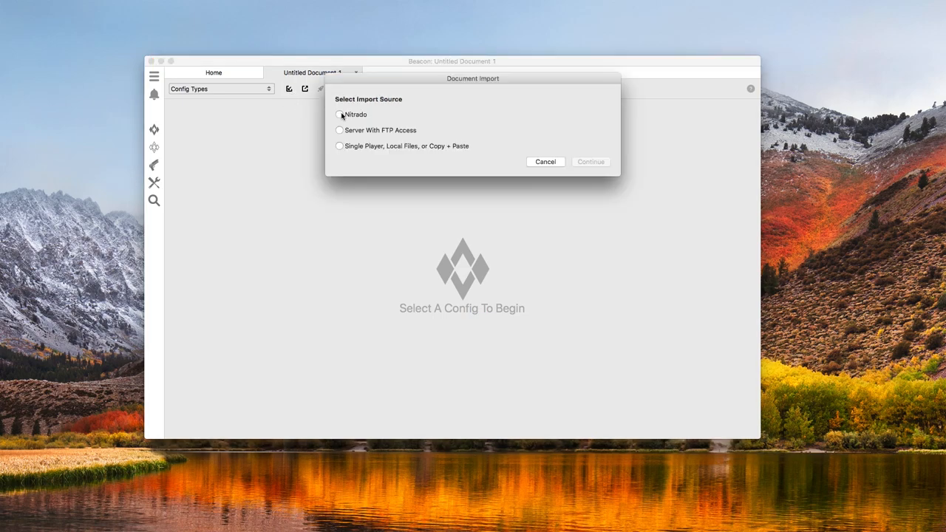
left_click(591, 161)
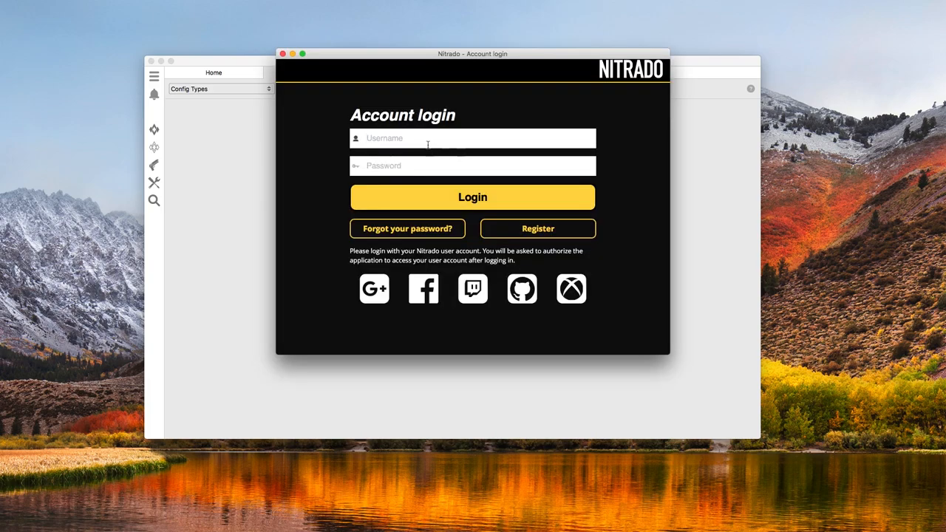
type("tekcor")
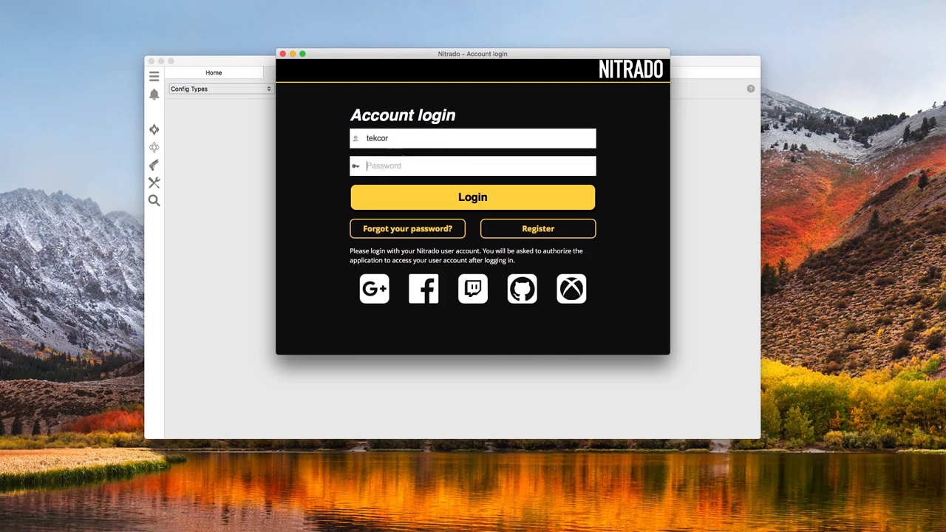
left_click(473, 196)
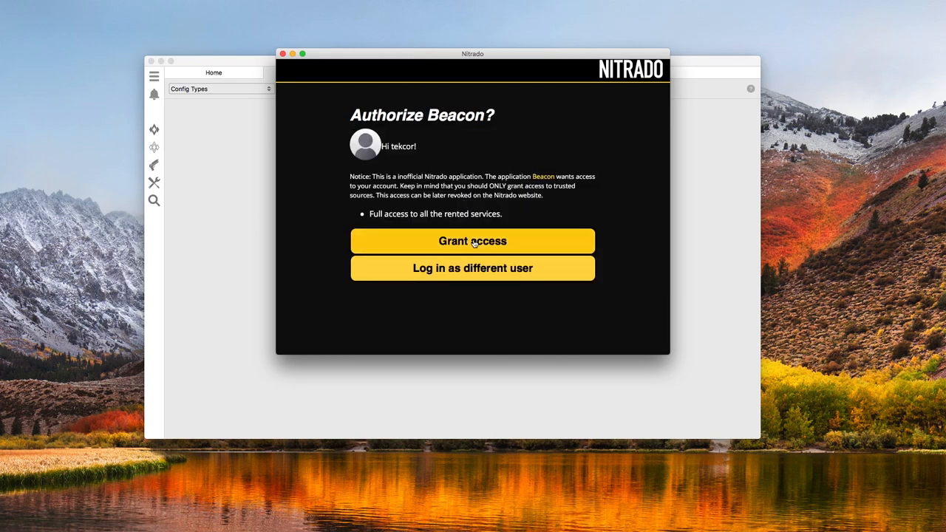
left_click(473, 241)
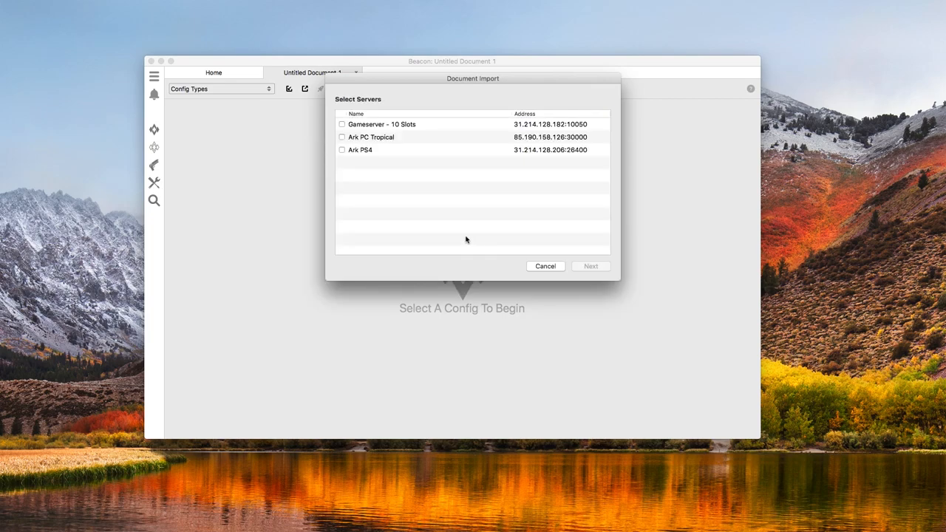
mouse_move(451, 219)
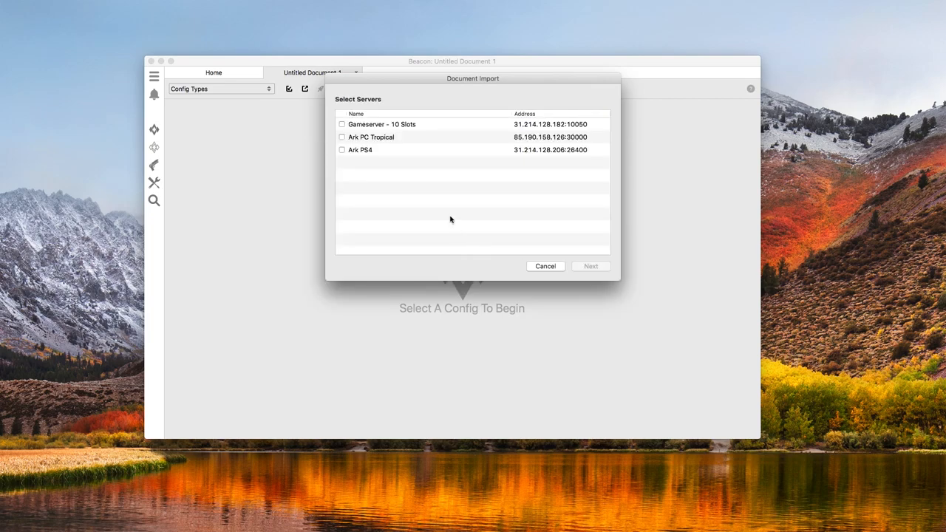
Step: Import all four checked parts from the Gameserver - 10 Slots server
left_click(341, 125)
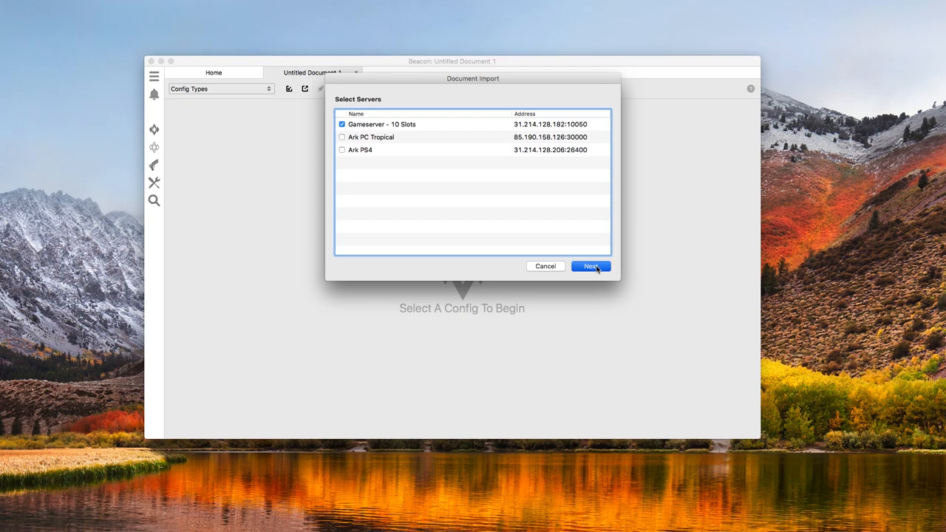
left_click(592, 266)
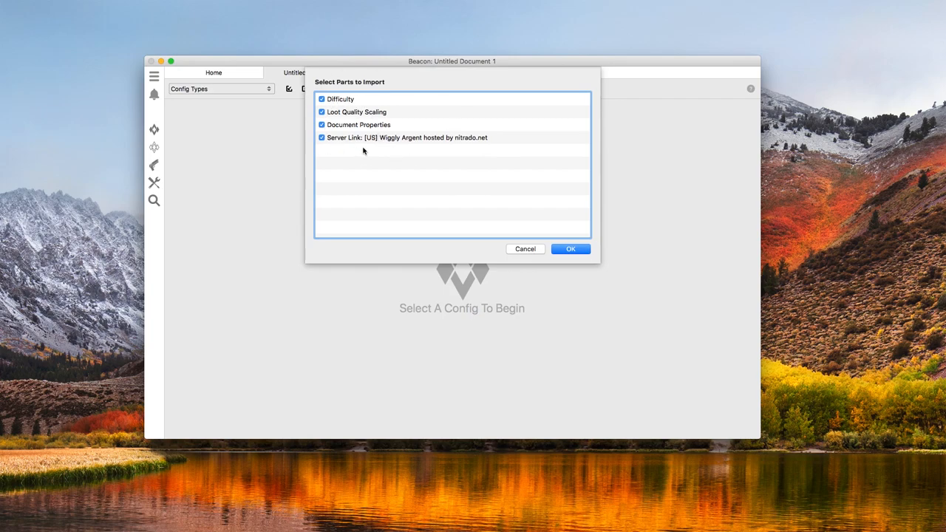
mouse_move(367, 142)
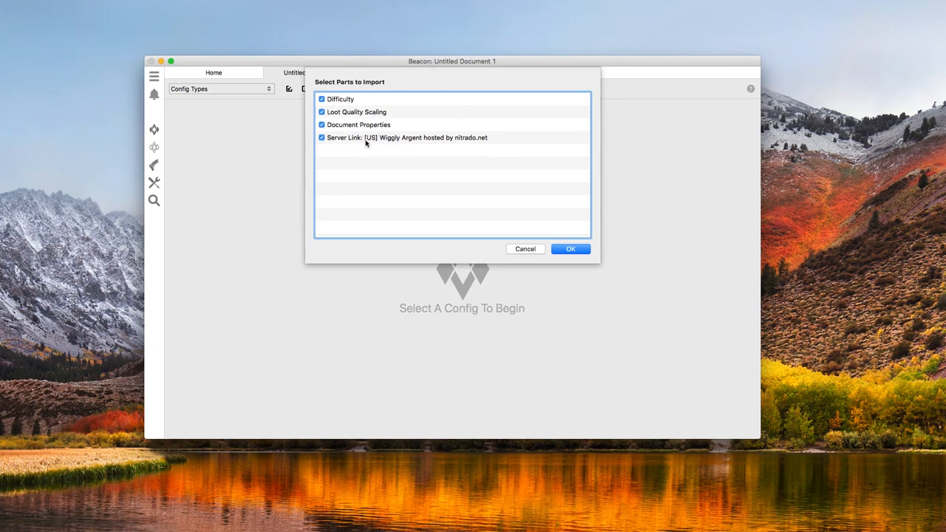
mouse_move(362, 119)
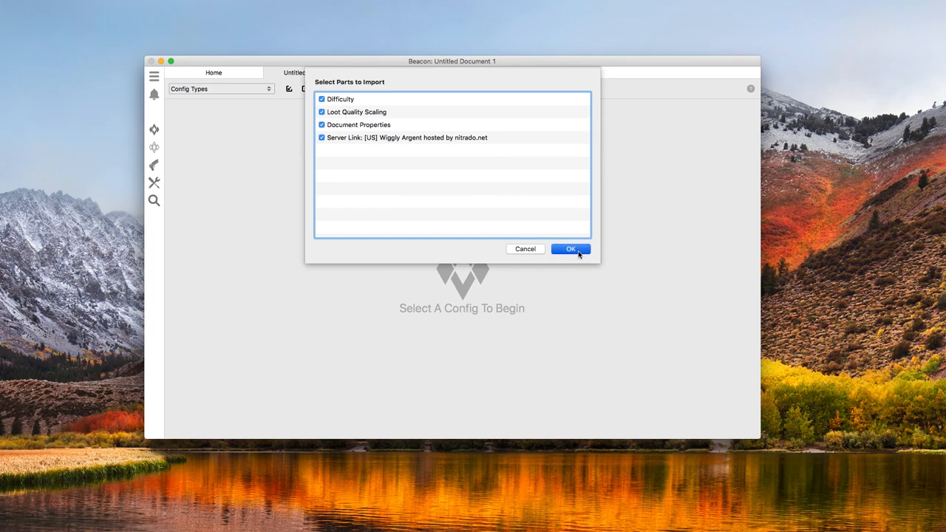
left_click(571, 248)
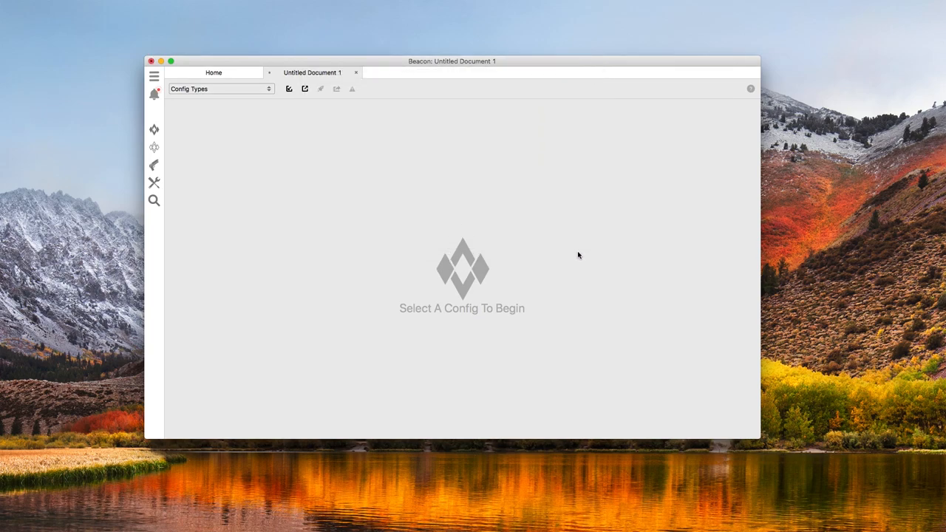
mouse_move(201, 99)
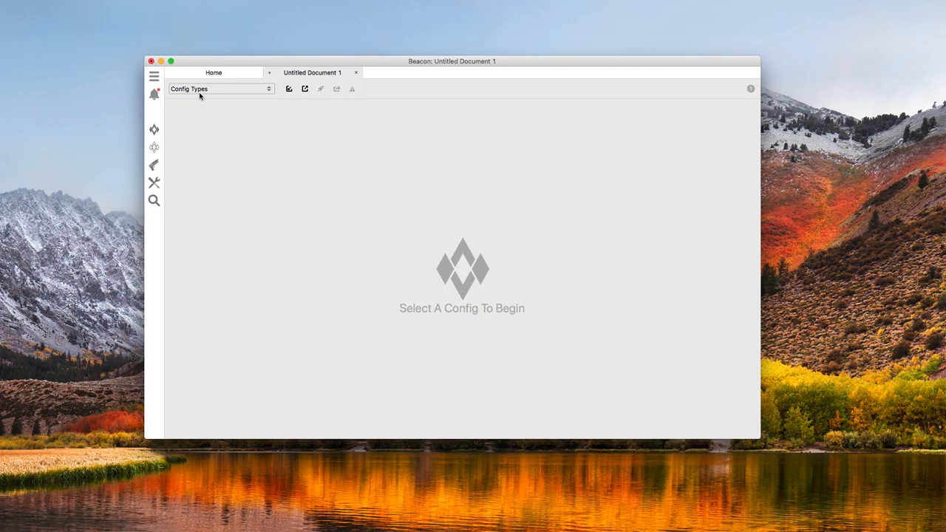
Step: Rename the imported server in the Servers config to end in 'Beacon Test Server'
left_click(219, 89)
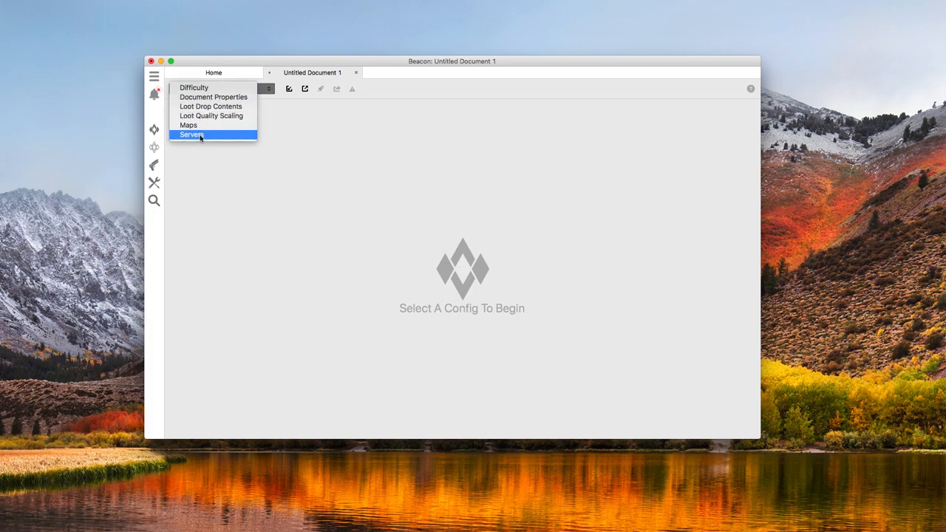
left_click(192, 136)
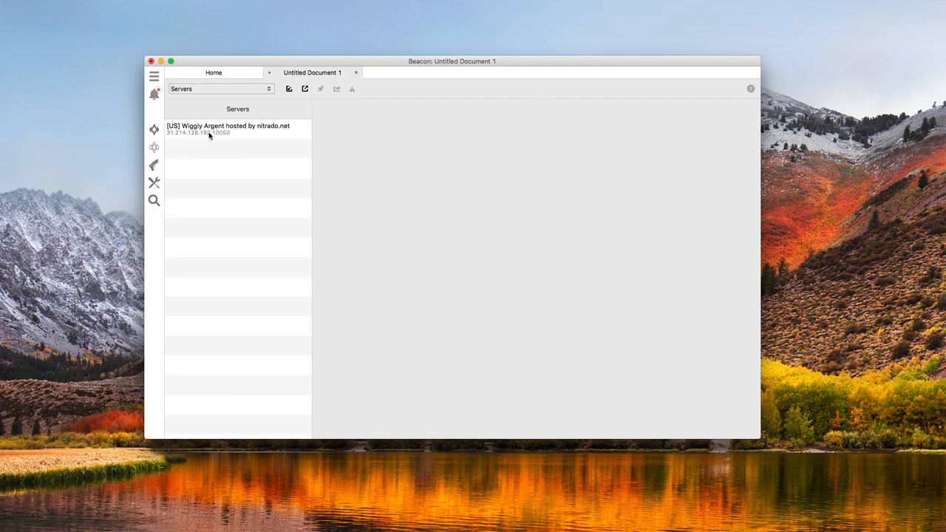
left_click(229, 129)
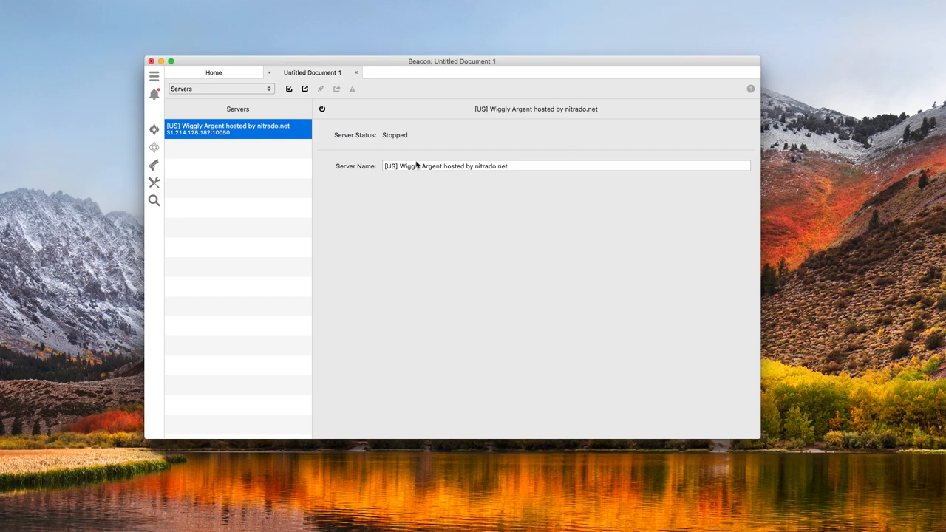
mouse_move(423, 163)
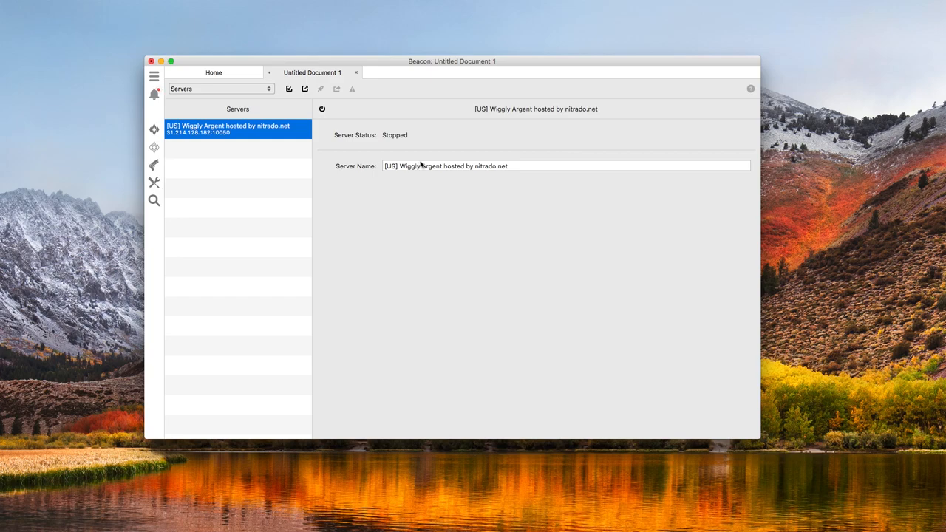
type("The ZAZ's")
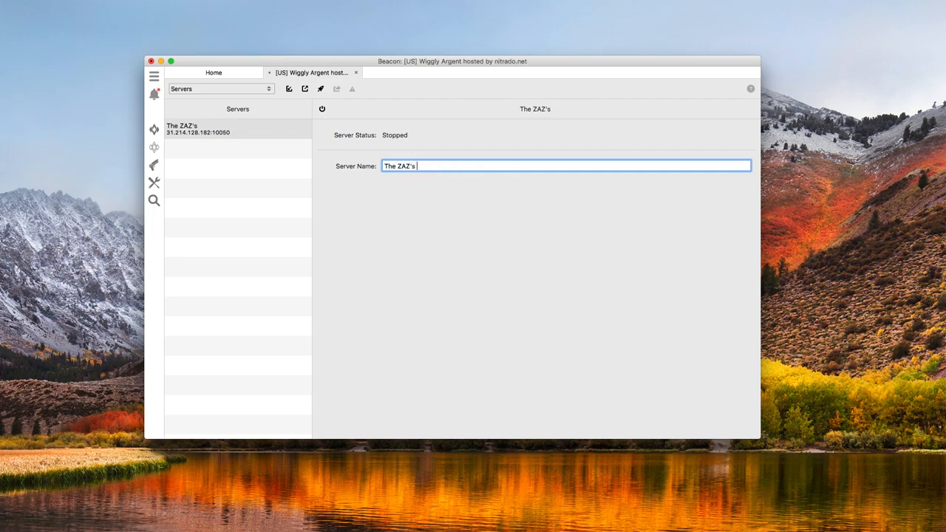
type("Beacon Test S")
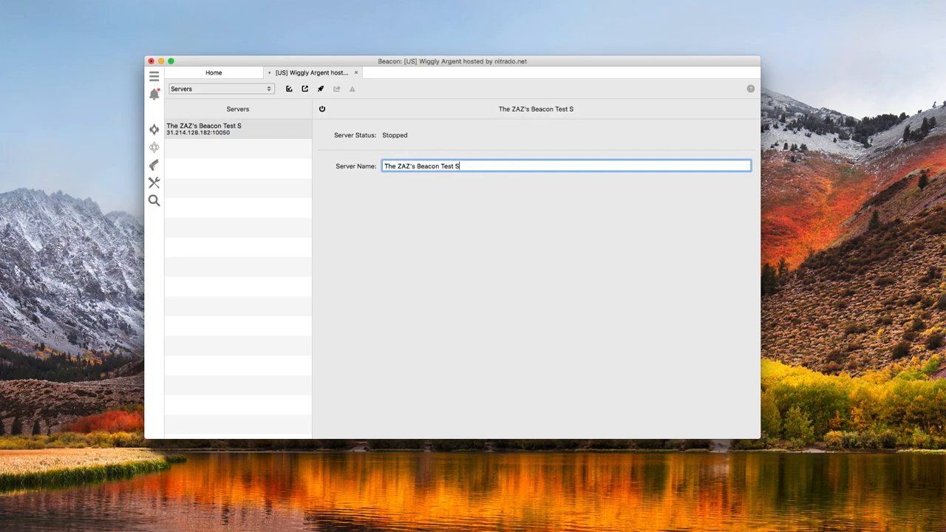
type("erver")
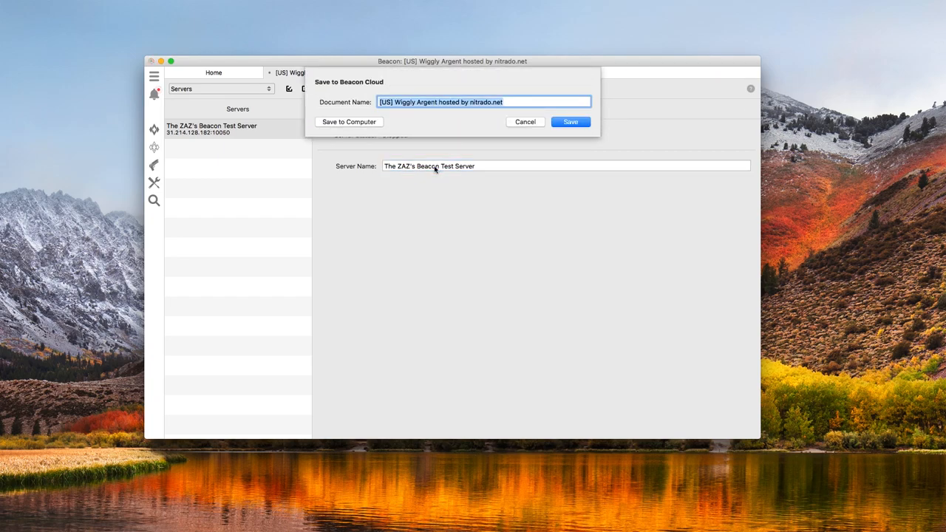
mouse_move(420, 122)
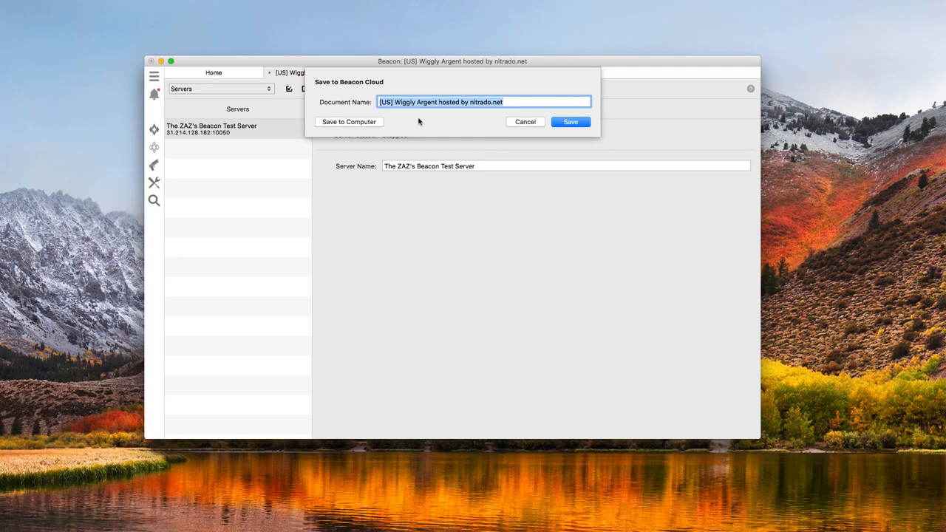
Step: Save the document to Beacon Cloud as 'My Sample File'
type("My Sample File")
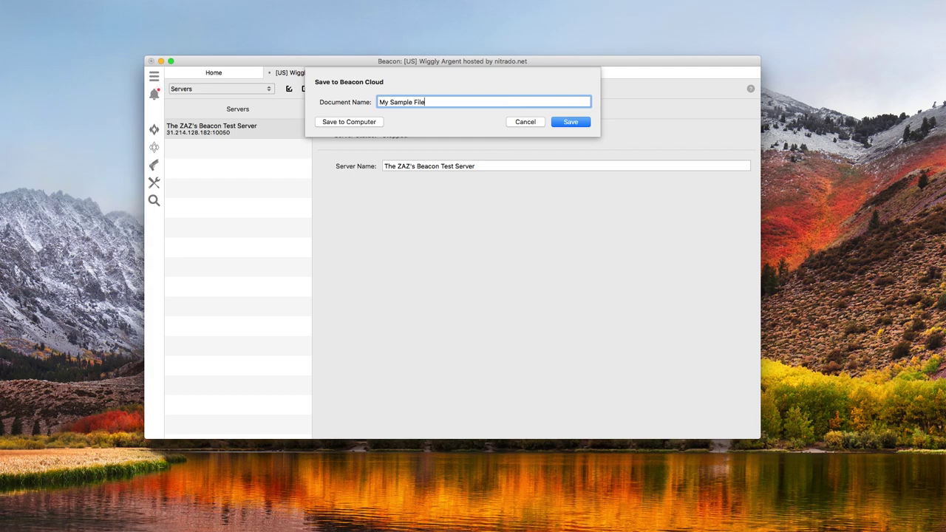
left_click(570, 121)
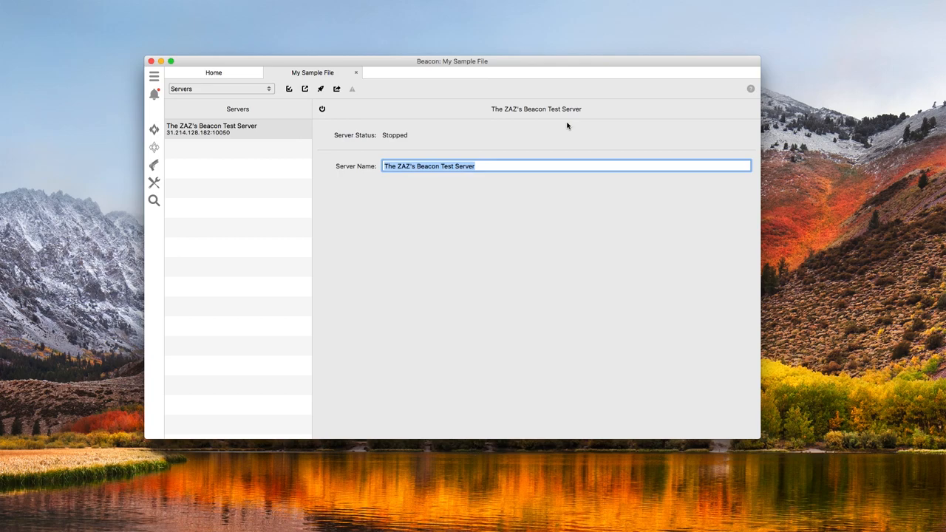
mouse_move(475, 134)
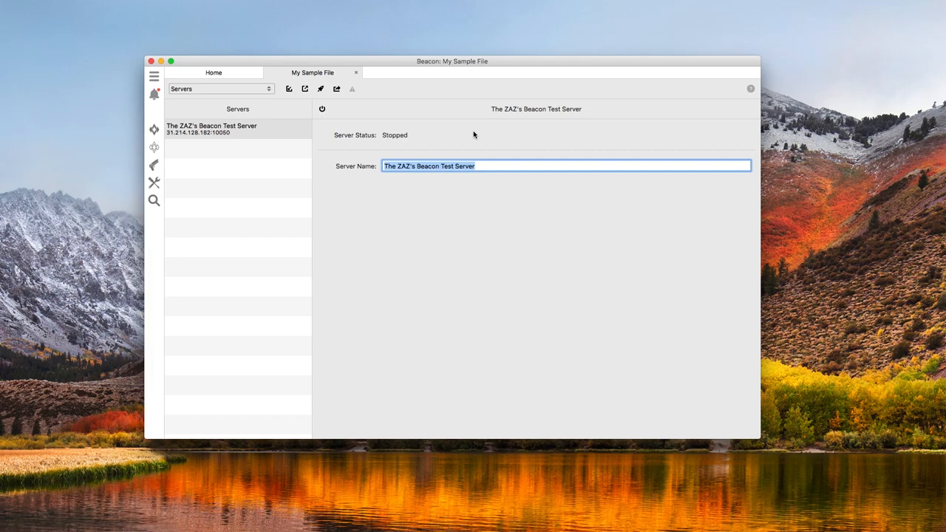
Step: Set Maximum Creature Level to 180 in the Difficulty section
left_click(222, 89)
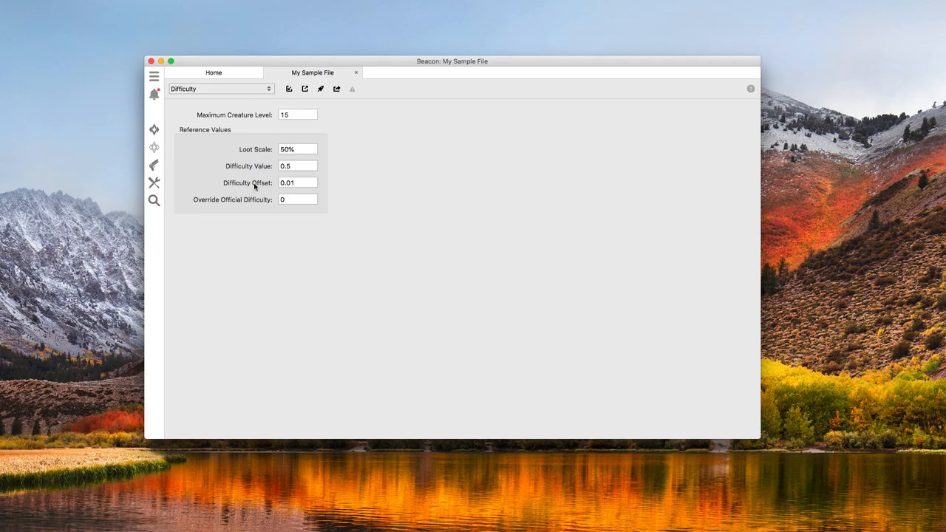
left_click(296, 115)
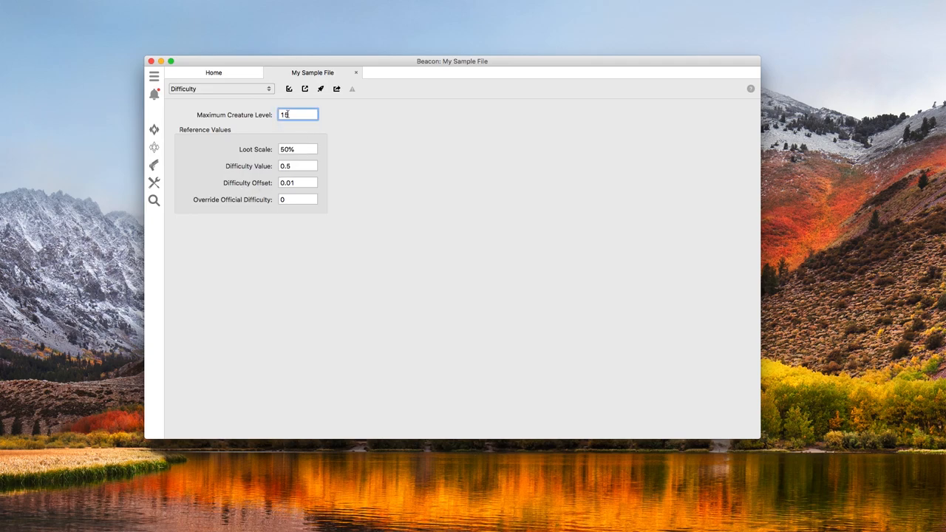
type("180")
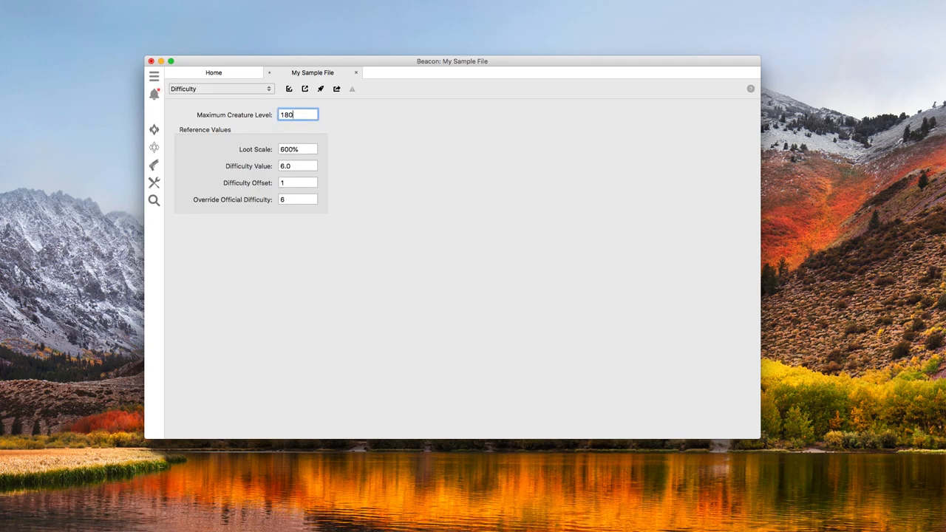
left_click(219, 89)
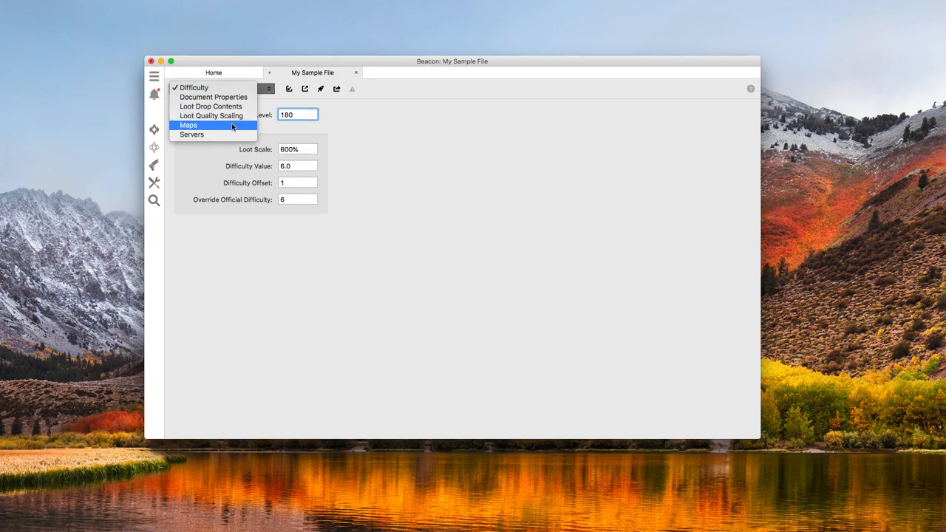
Step: View the Maps section, where only The Island is checked
left_click(190, 124)
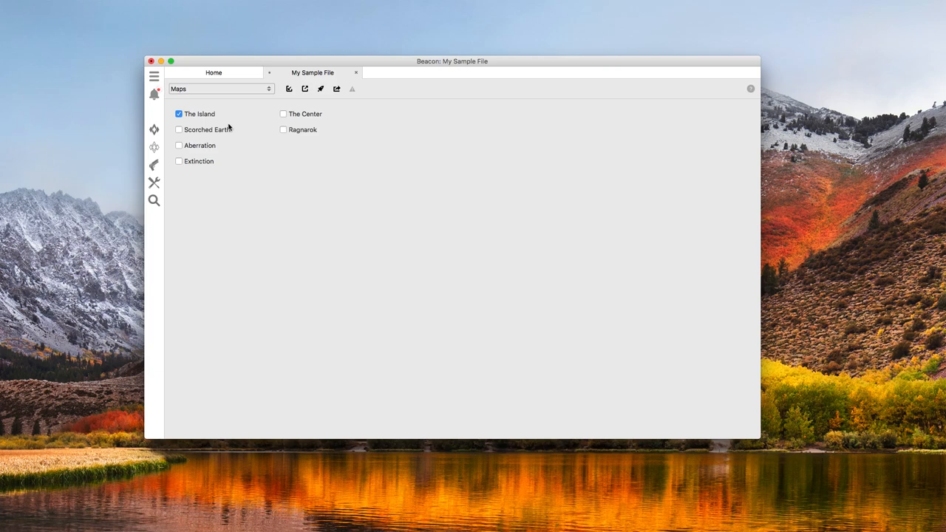
mouse_move(216, 96)
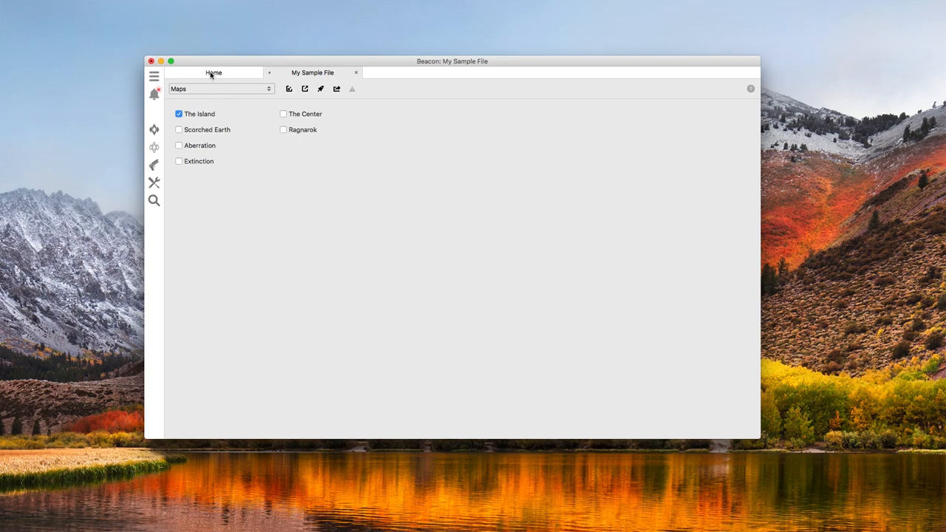
Step: Go to Loot Drop Contents and begin adding a loot source
left_click(221, 88)
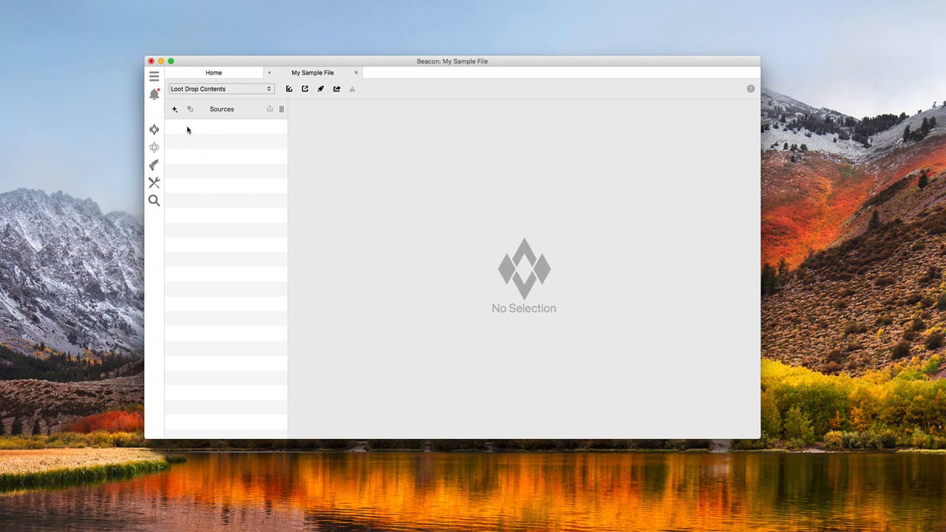
left_click(174, 109)
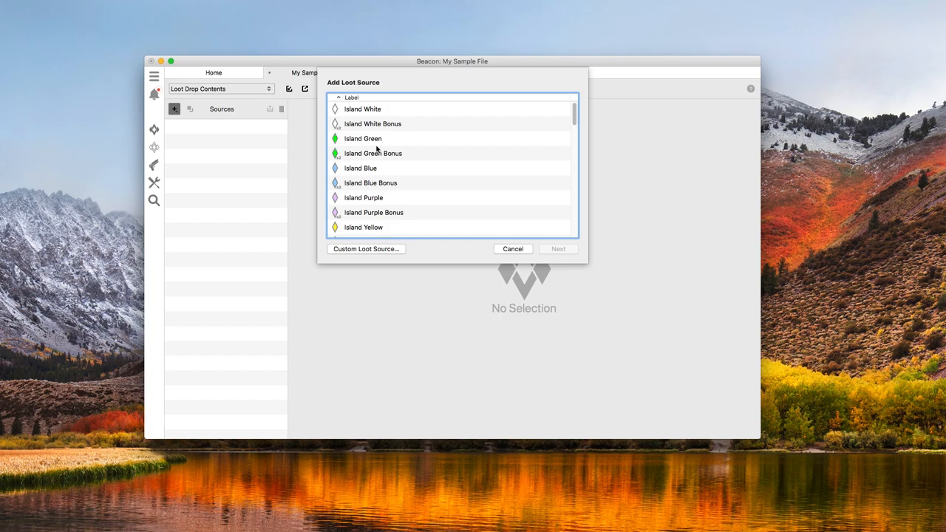
Step: Add Island White as a loot source with default customization options
left_click(362, 109)
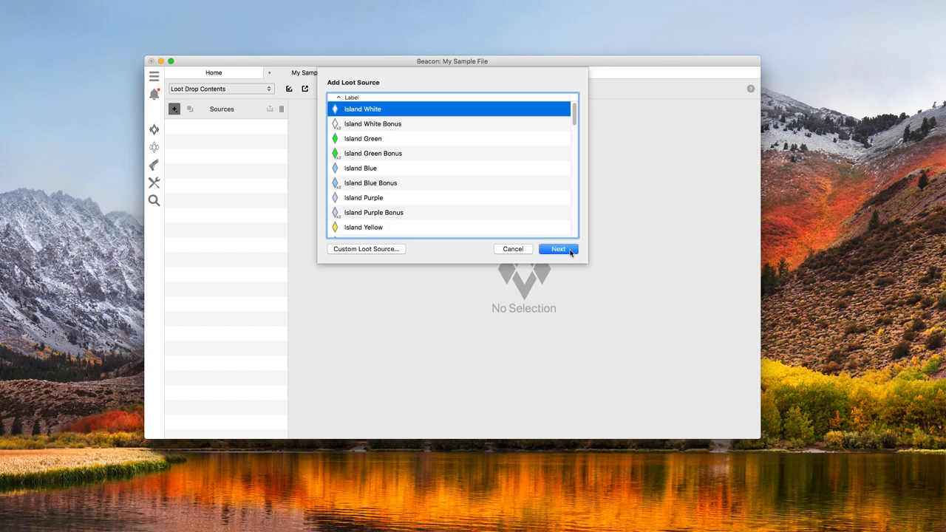
left_click(559, 248)
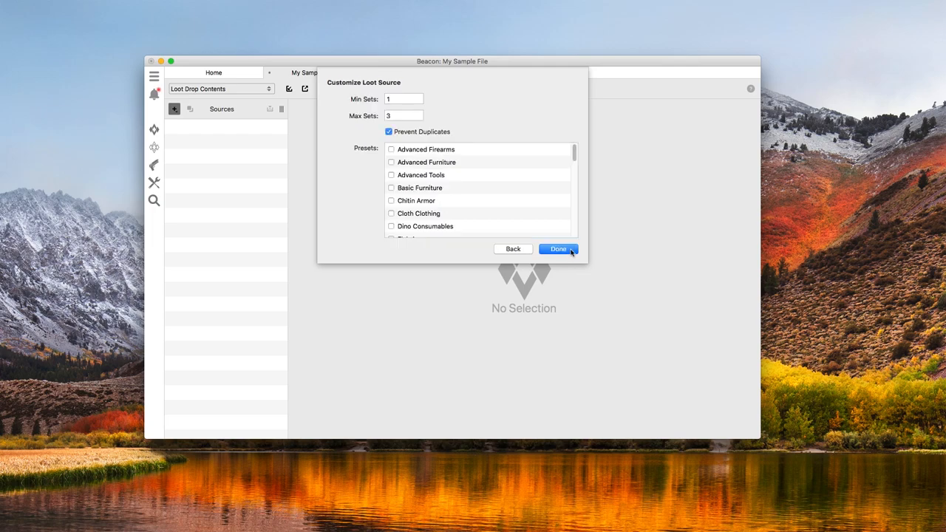
mouse_move(544, 231)
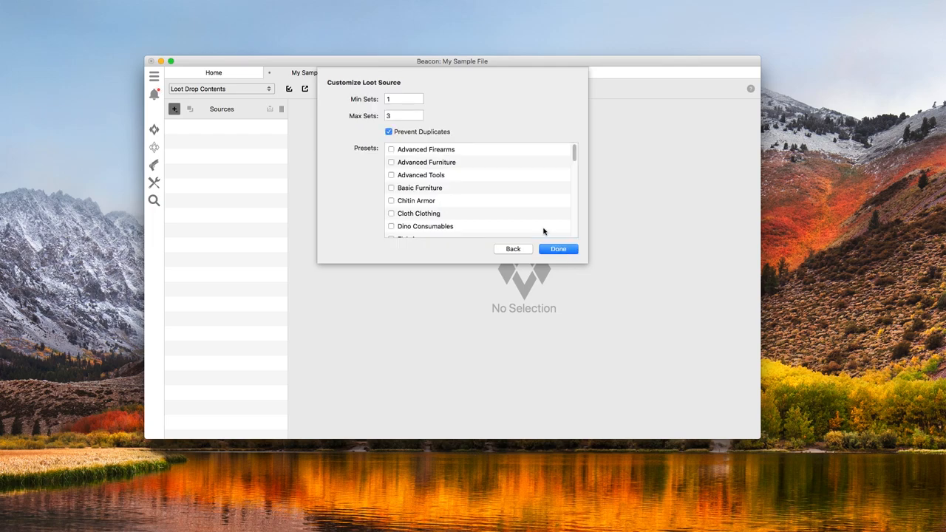
left_click(559, 248)
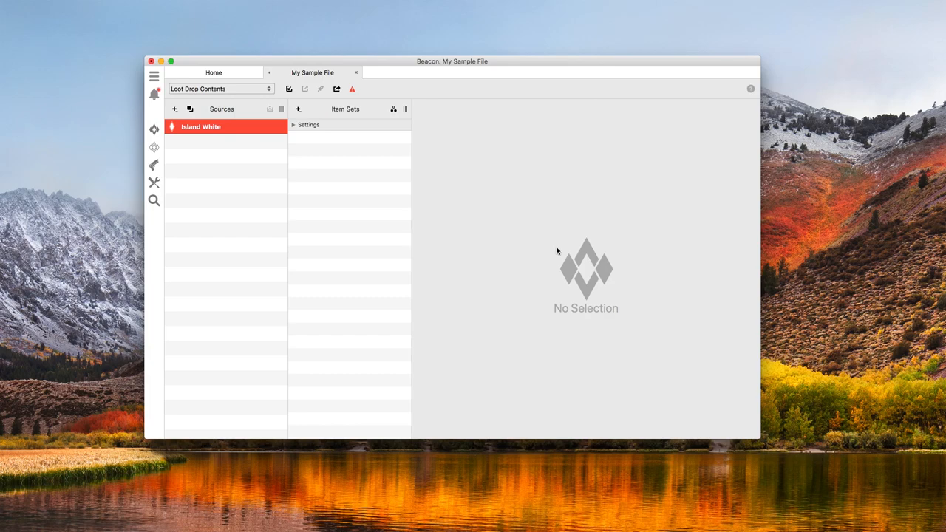
mouse_move(205, 136)
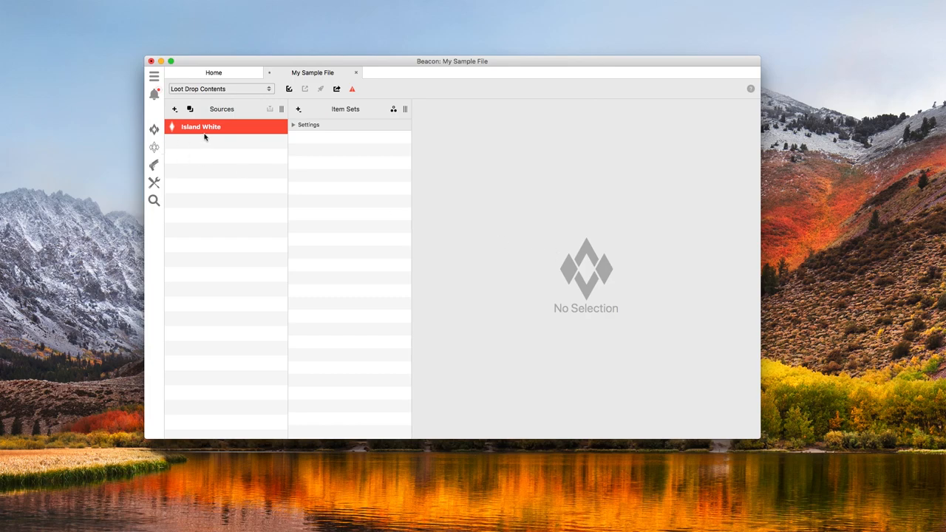
mouse_move(363, 95)
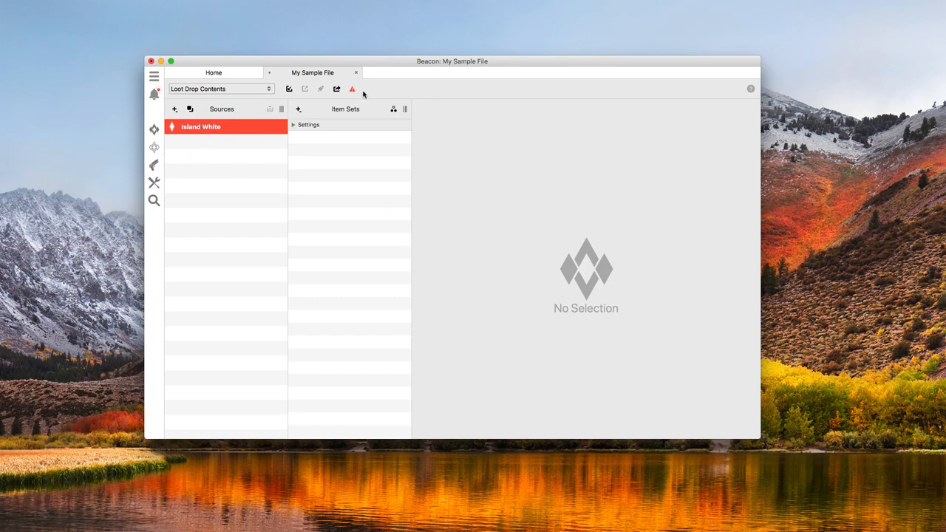
mouse_move(353, 94)
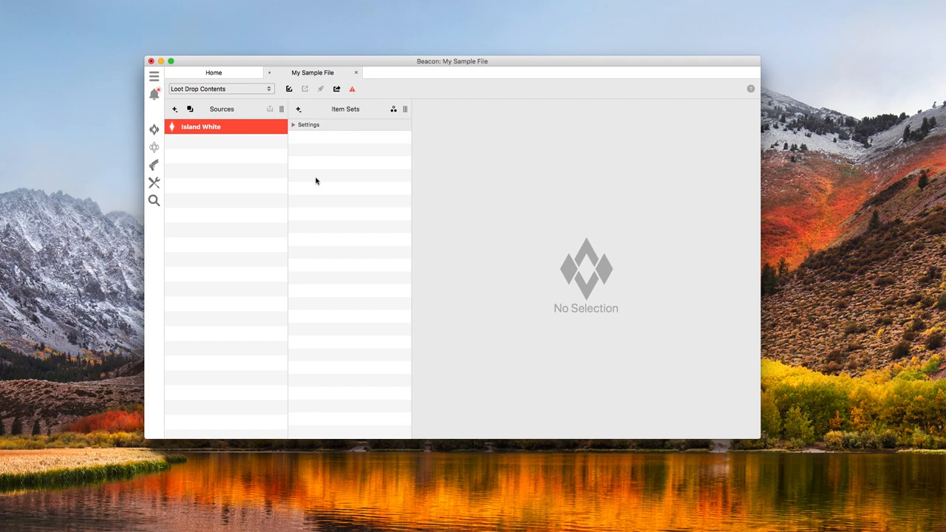
mouse_move(314, 165)
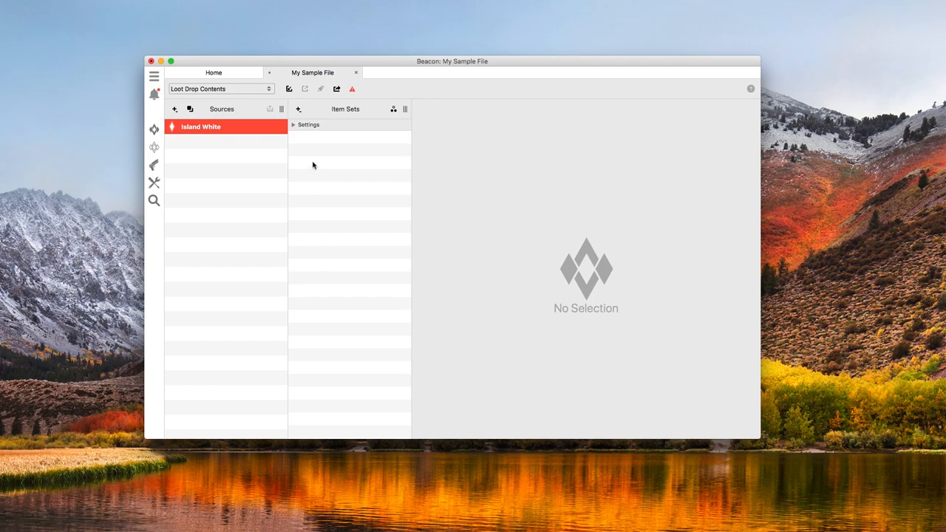
Step: Add a new item set to Island White named 'Cloth Clothing'
left_click(299, 109)
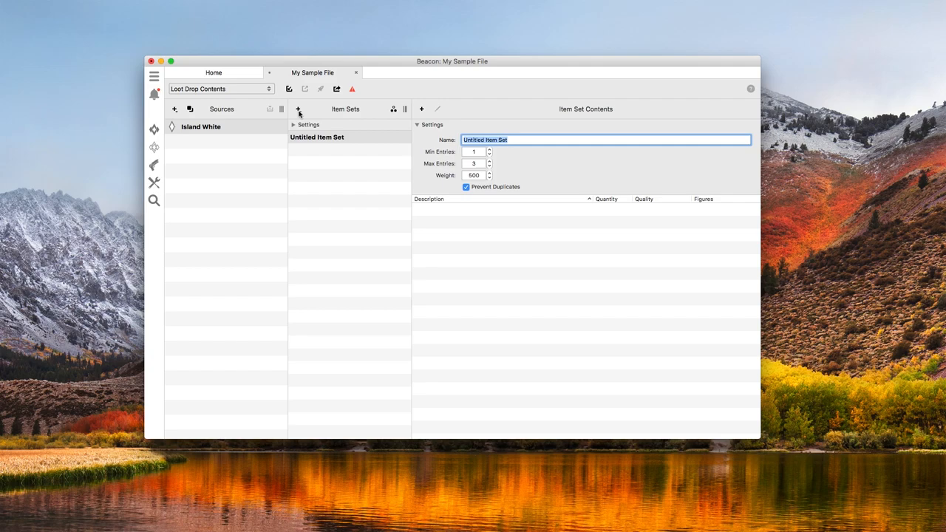
mouse_move(413, 135)
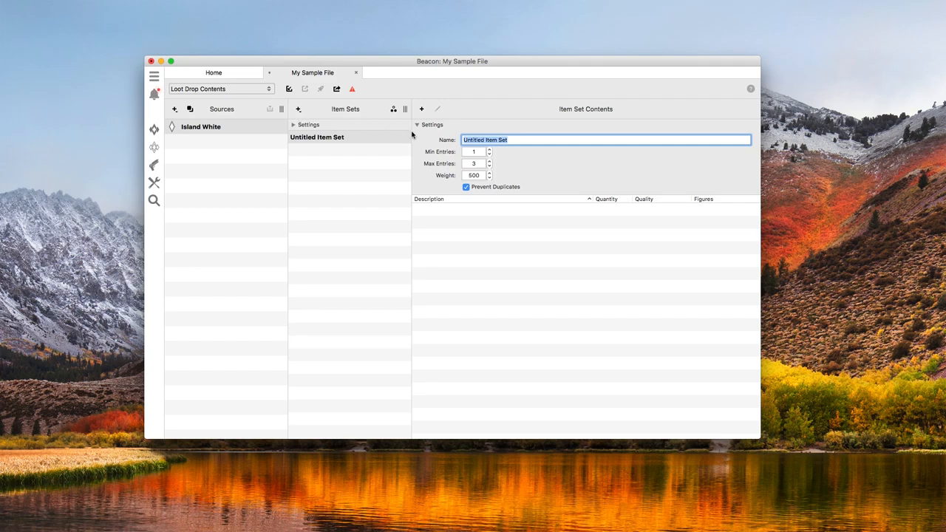
mouse_move(431, 136)
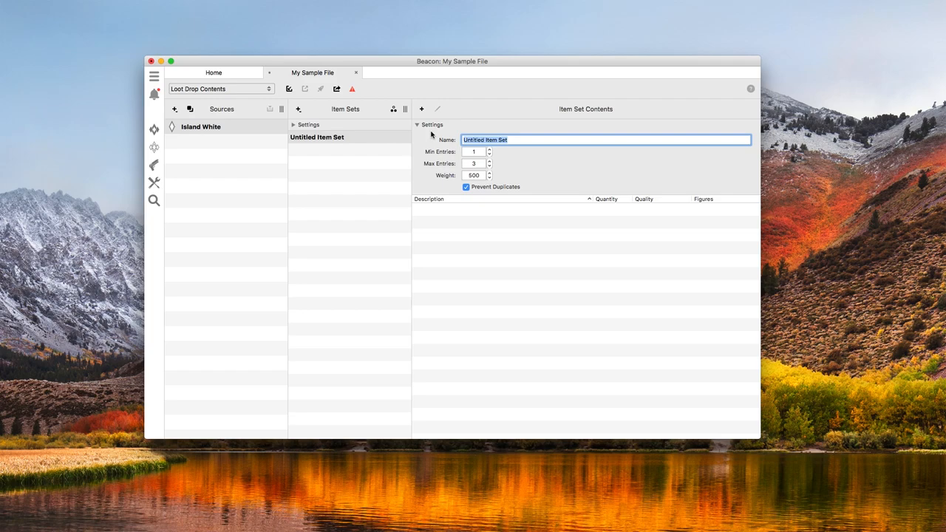
type("Cloth")
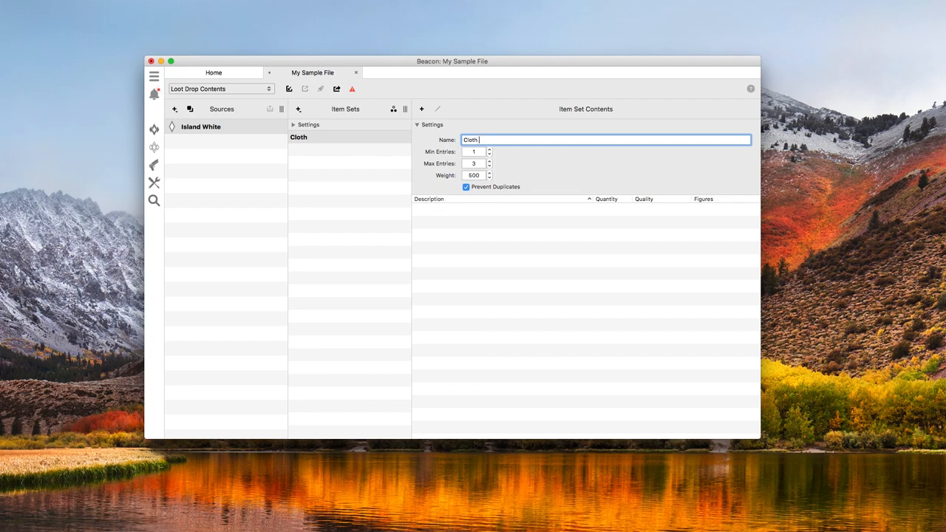
type("Clothing")
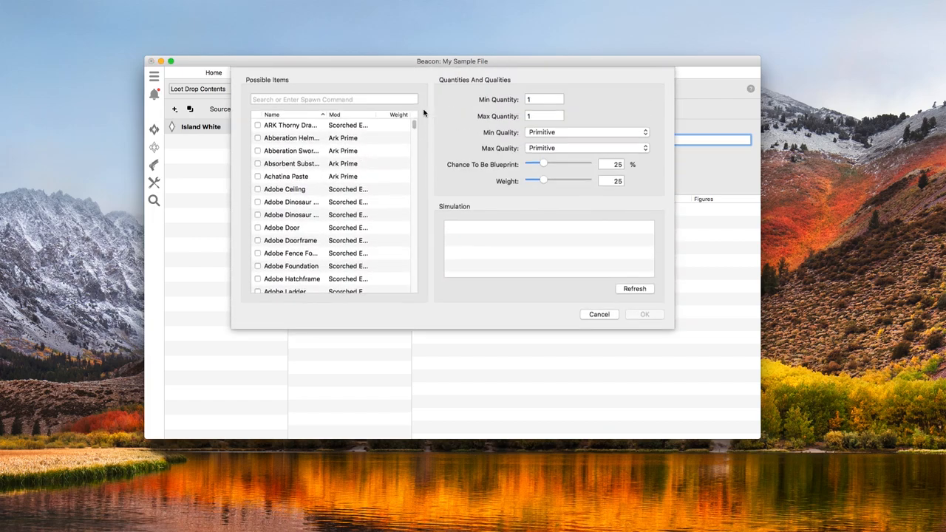
Step: Add the cloth pieces from a 'Cloth' search with blueprint chance dragged to 0 and confirm
type("C")
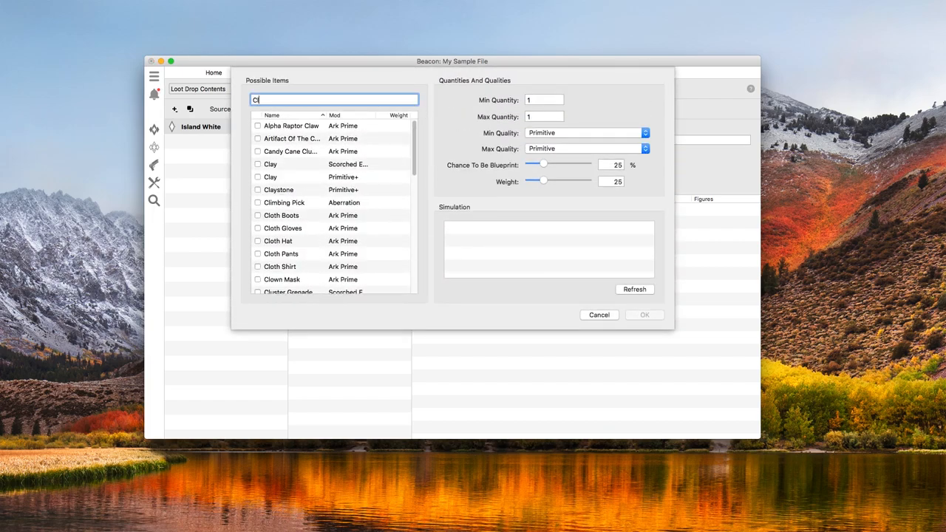
type("loth")
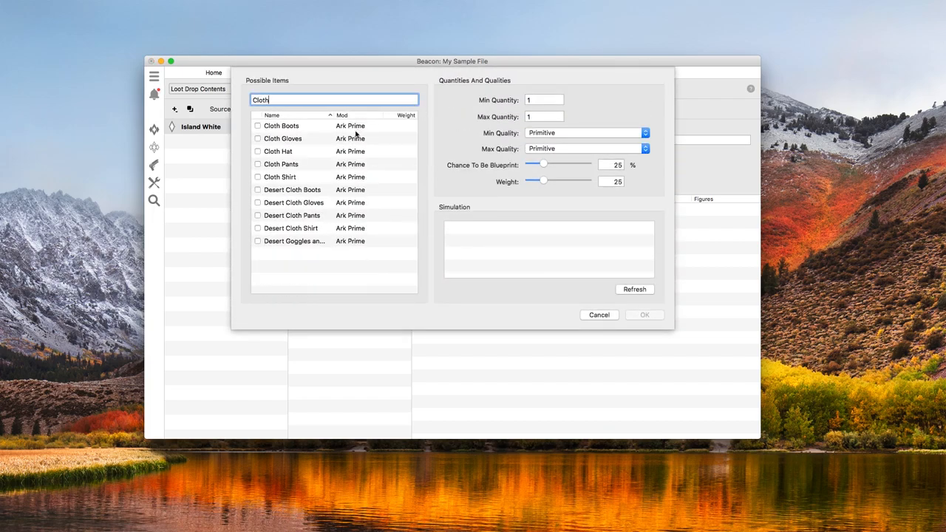
left_click(257, 178)
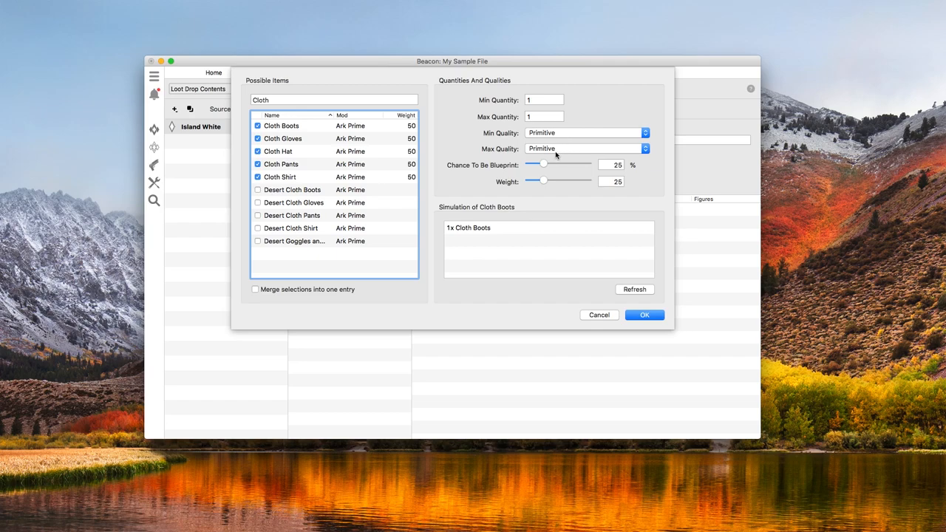
mouse_move(545, 166)
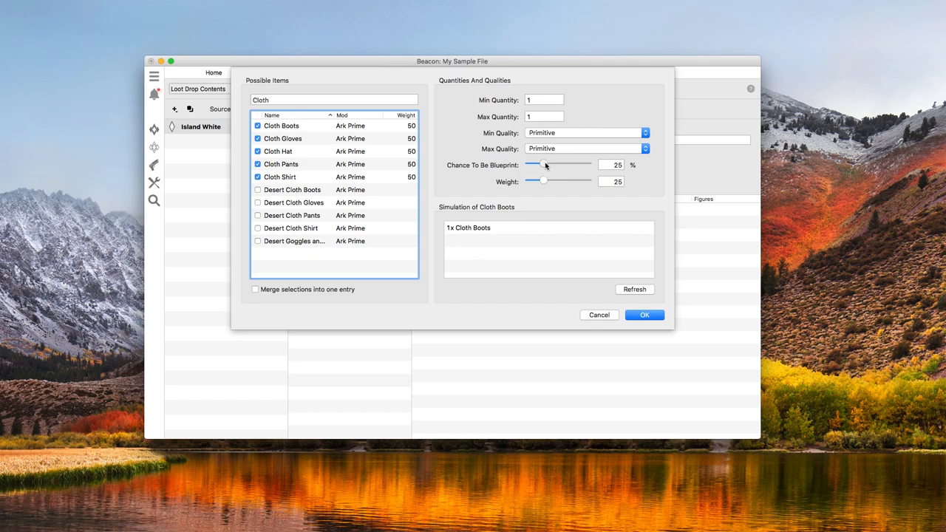
left_click_drag(546, 166, 526, 166)
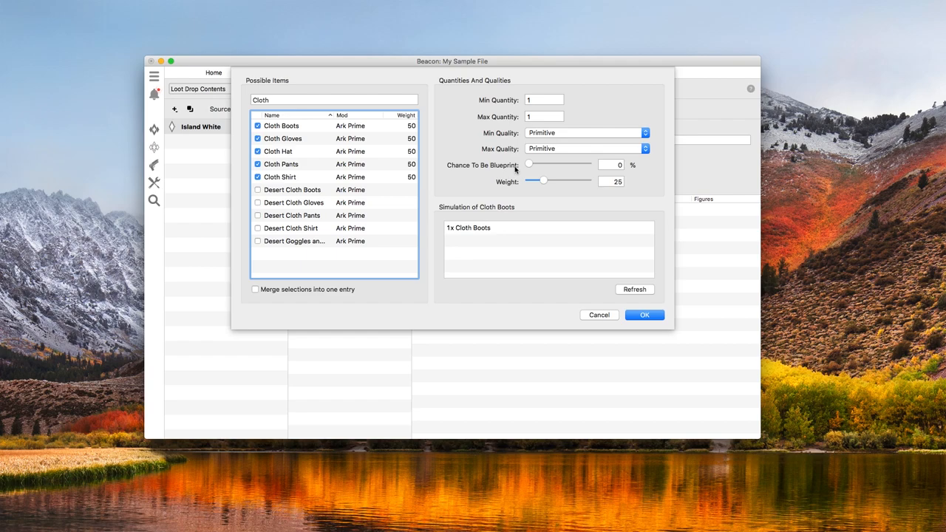
left_click(644, 315)
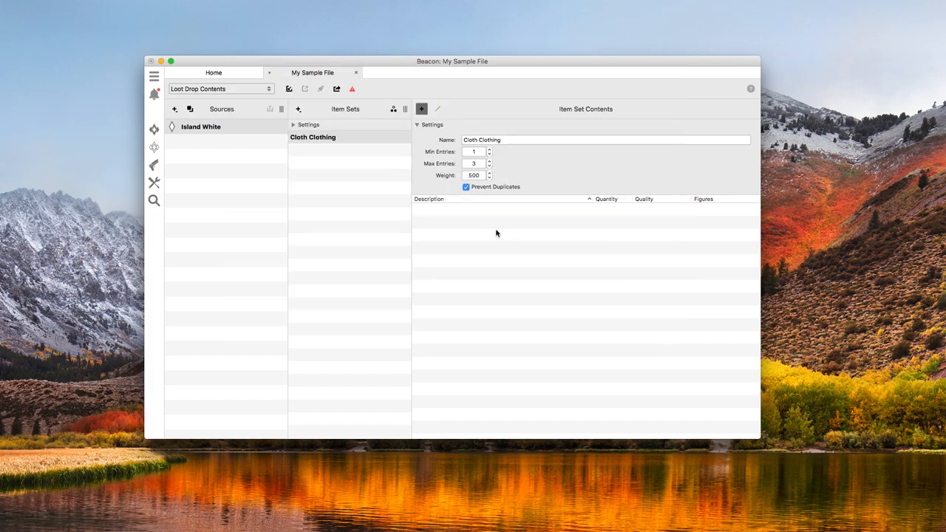
Step: Select the Cloth Clothing set's entries to clear them and set Min and Max Entries to 6
left_click(313, 136)
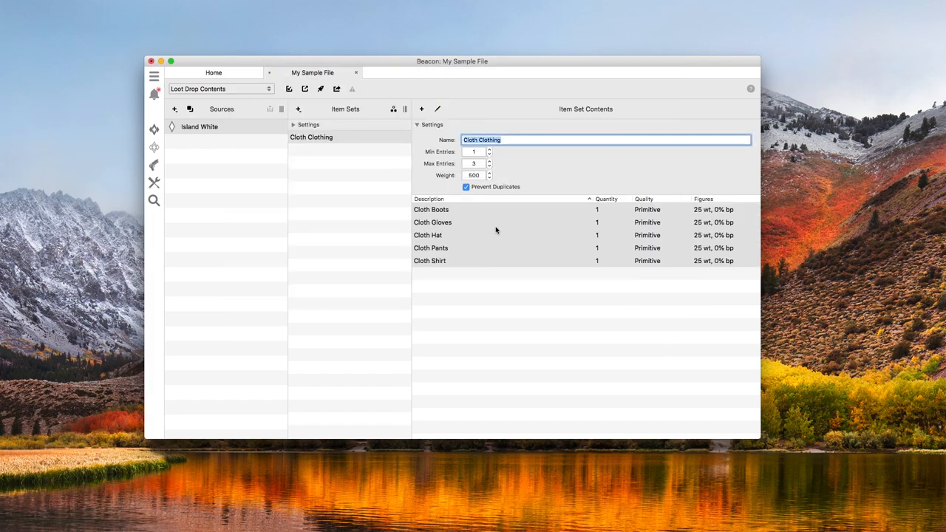
mouse_move(654, 263)
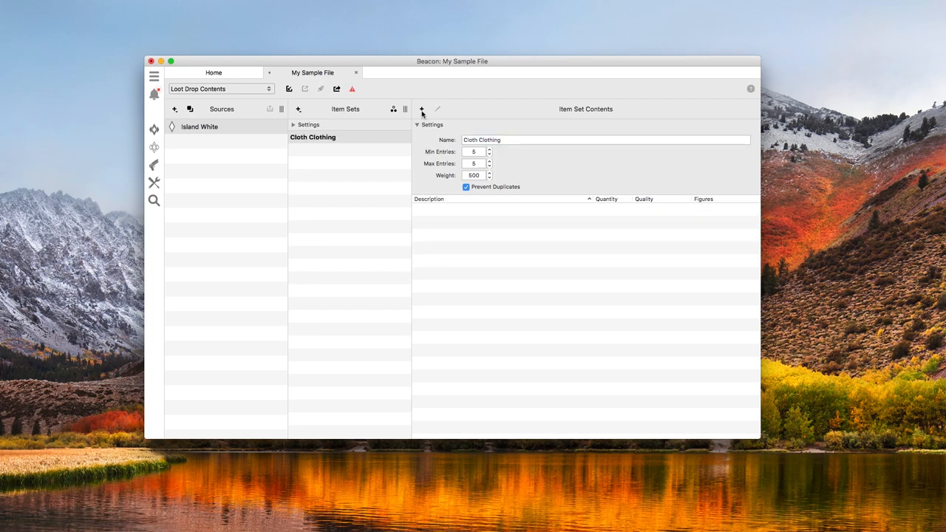
Step: Add a Spear entry to the Cloth Clothing set from a 'spear' search
left_click(423, 109)
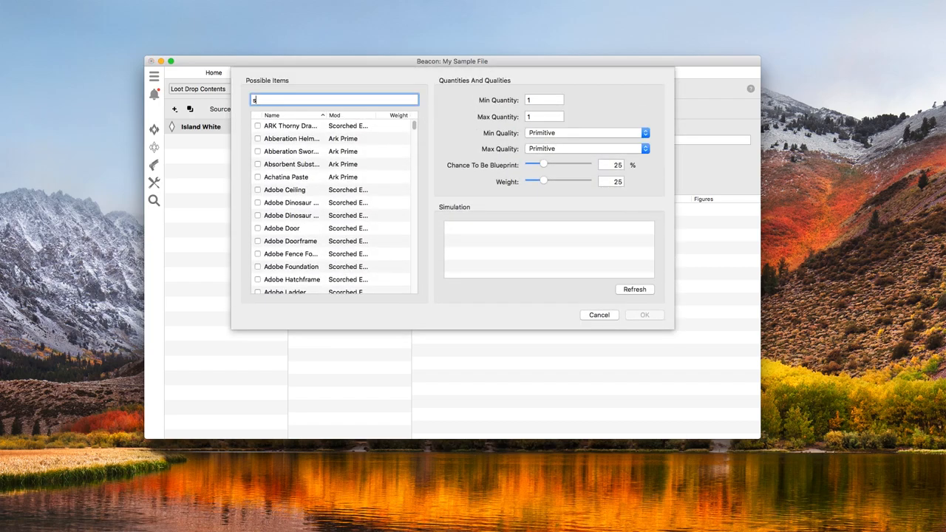
type("pear")
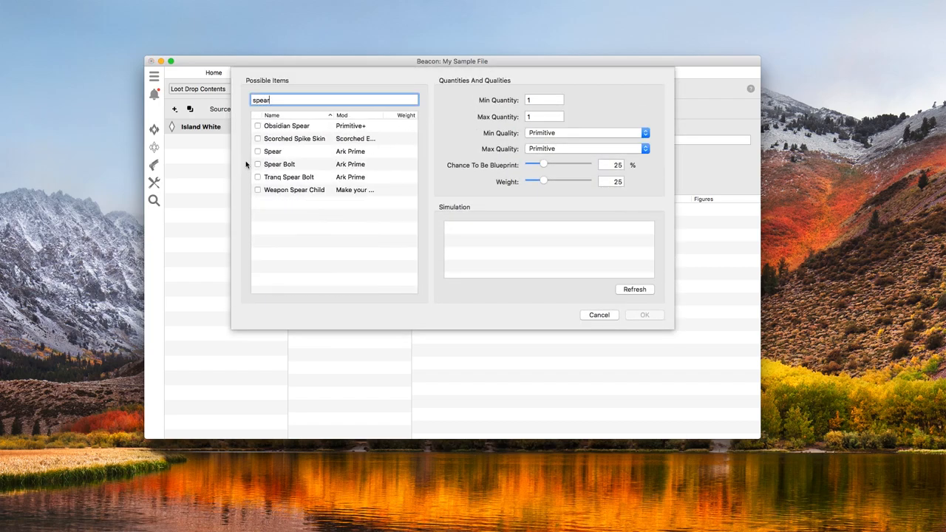
left_click(257, 150)
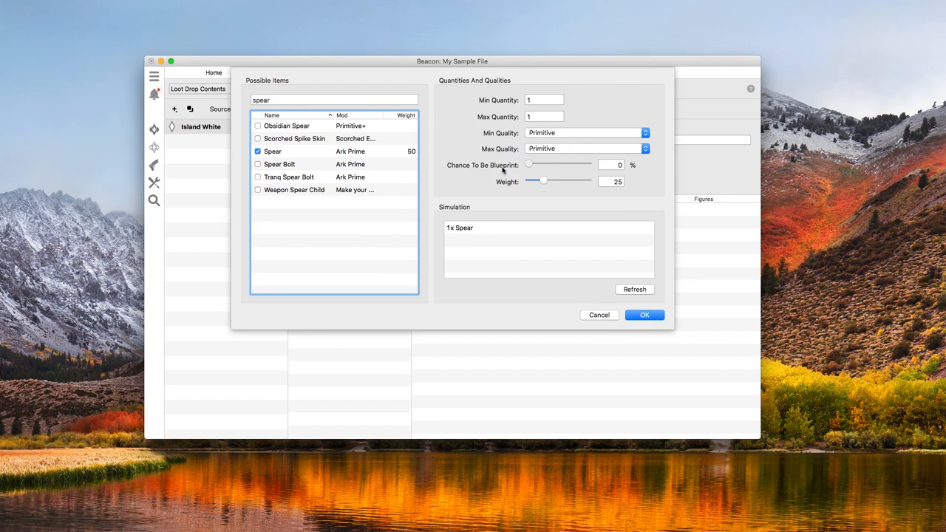
left_click(644, 315)
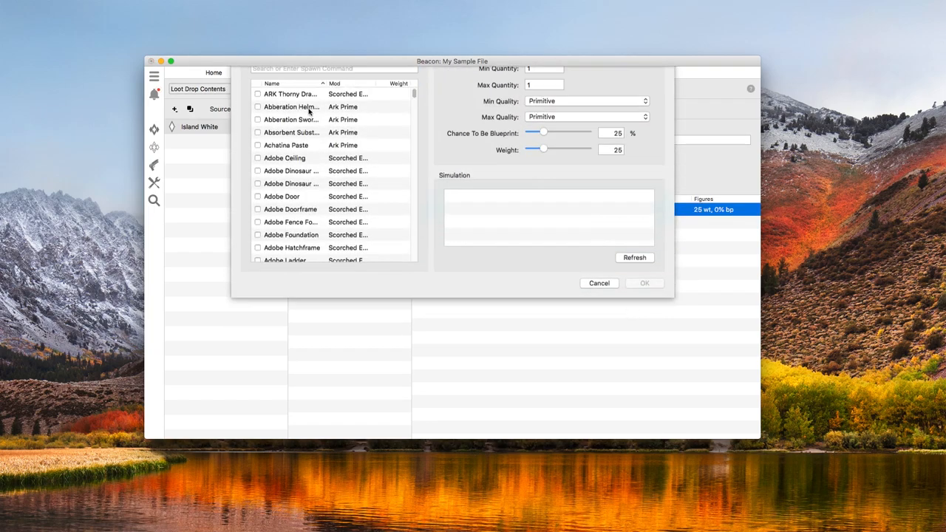
Step: Add the five cloth pieces merged into one combined entry from a 'cloth' search
type("cloth")
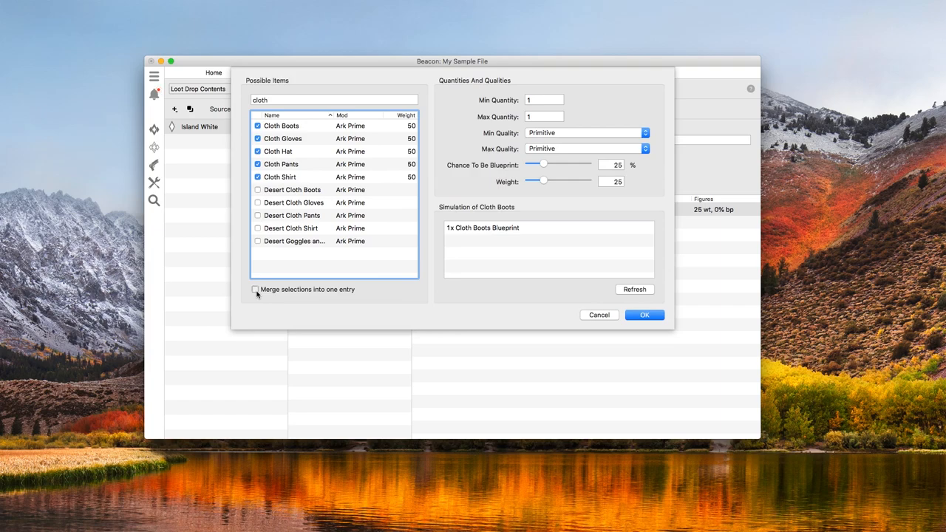
left_click(254, 290)
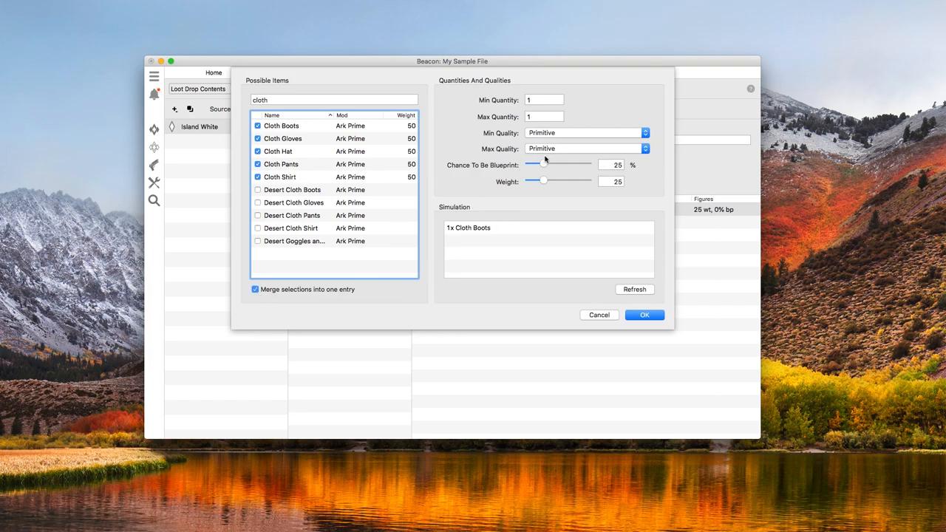
left_click(645, 315)
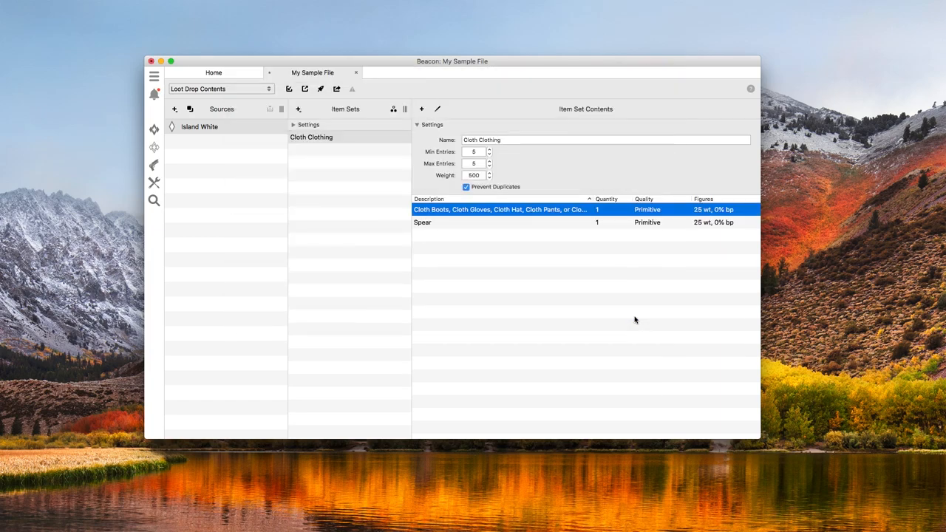
mouse_move(537, 216)
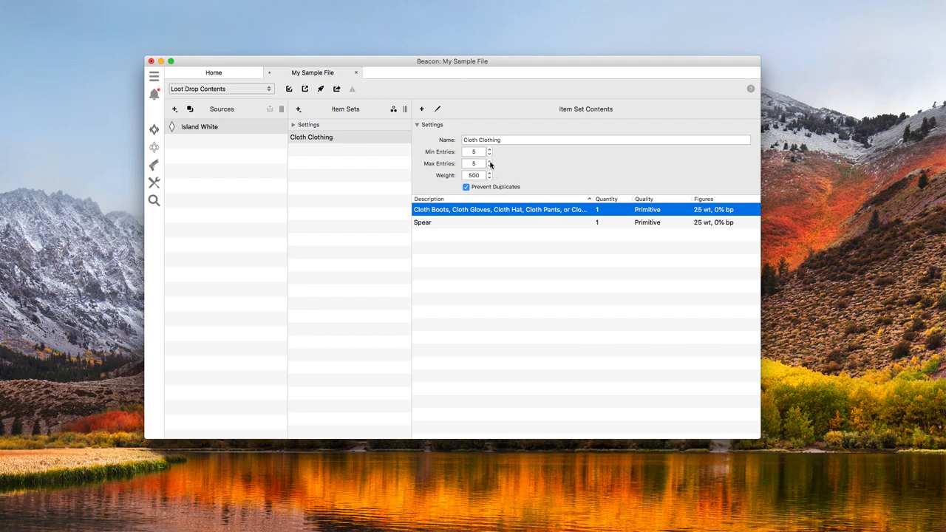
Step: Lower the set's Min and Max Entries from 6 to 2 with the steppers
left_click(489, 165)
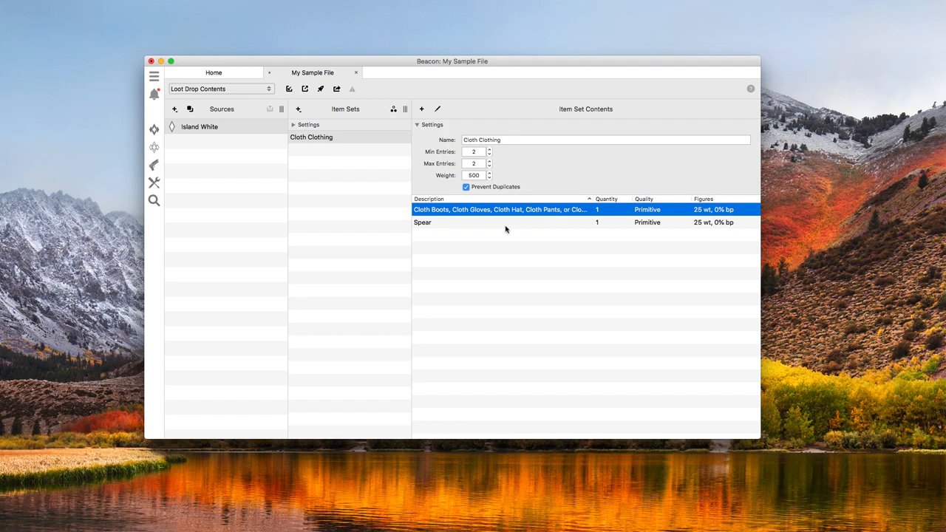
mouse_move(473, 213)
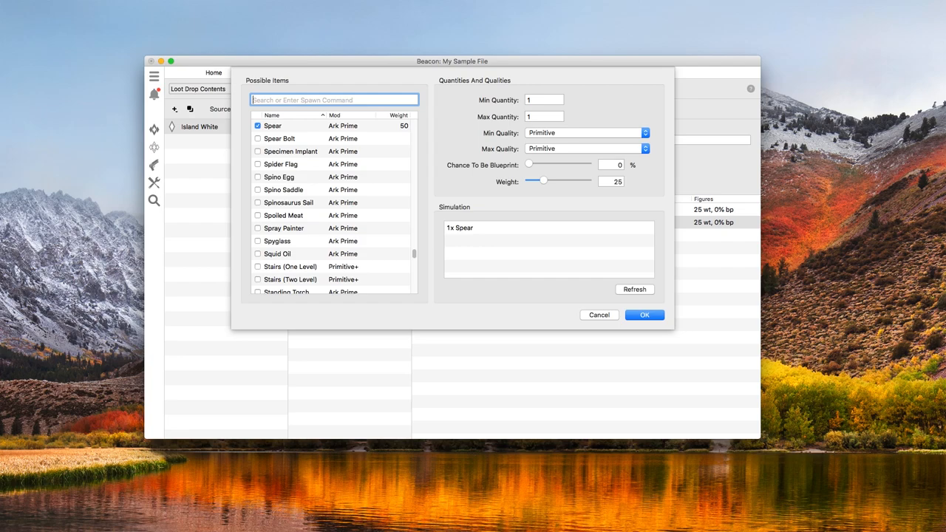
Step: Search 'pike' in the Spear entry's picker and check Pike alongside Spear
type("pike")
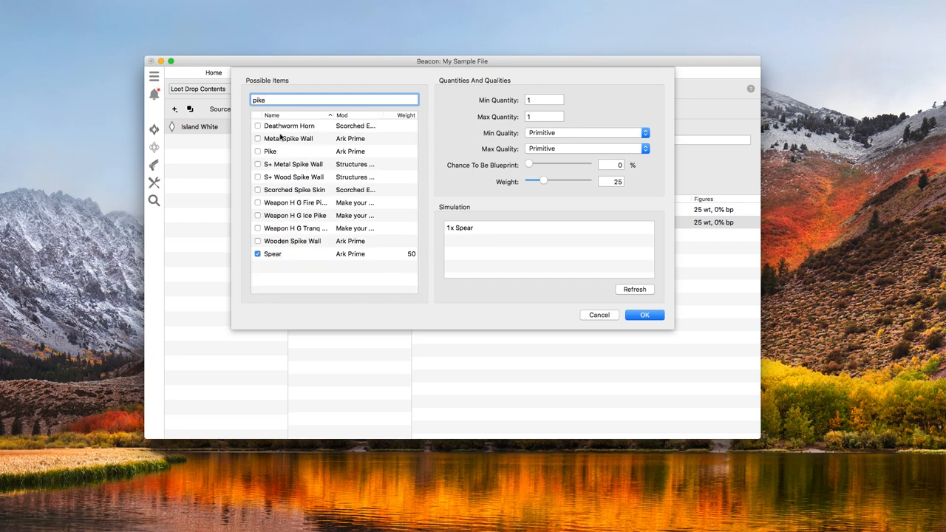
left_click(270, 151)
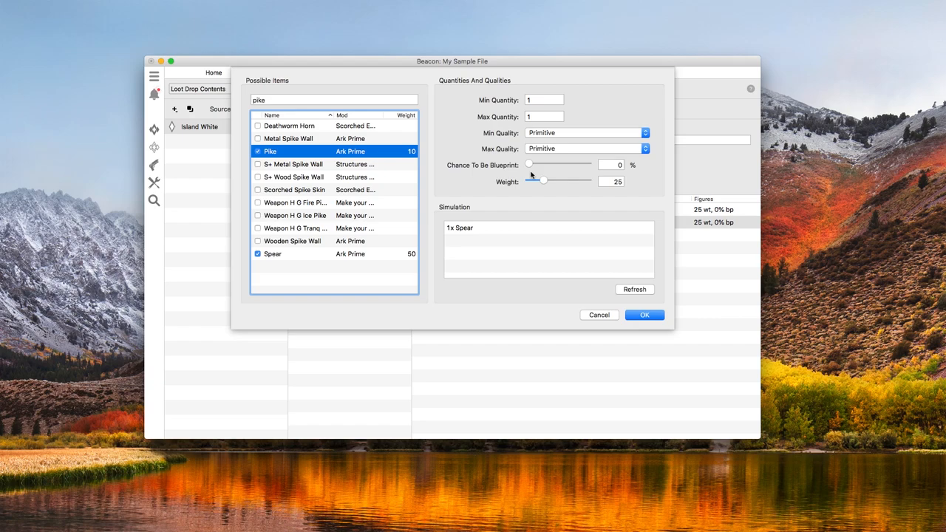
mouse_move(644, 315)
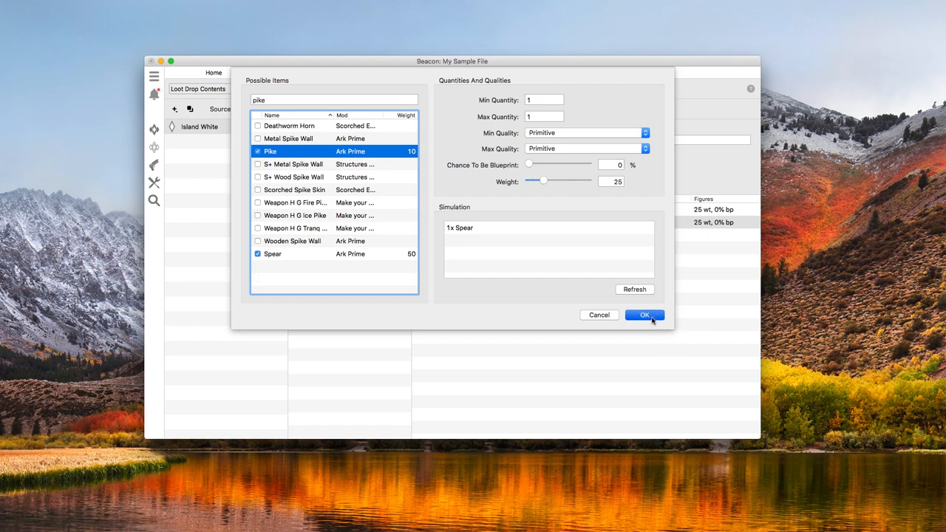
Step: Confirm the picker so the entry becomes Pike or Spear
left_click(644, 315)
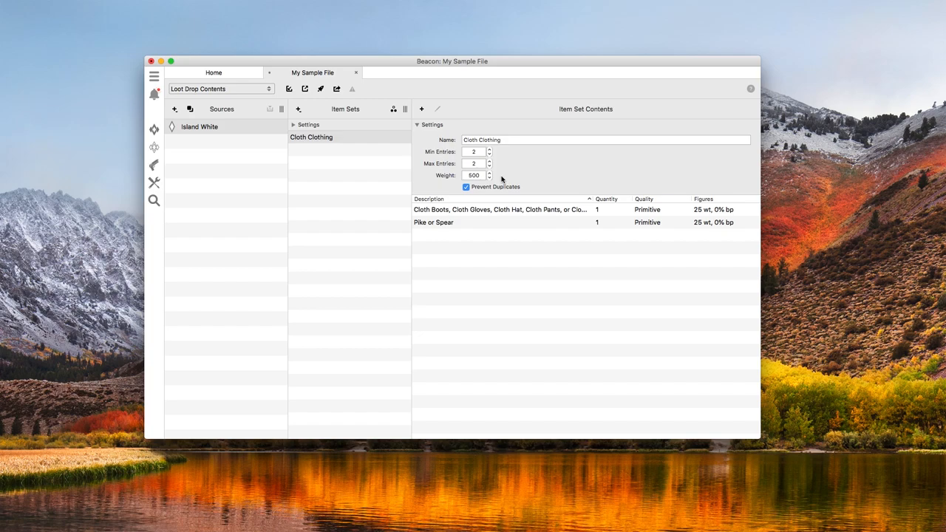
mouse_move(429, 176)
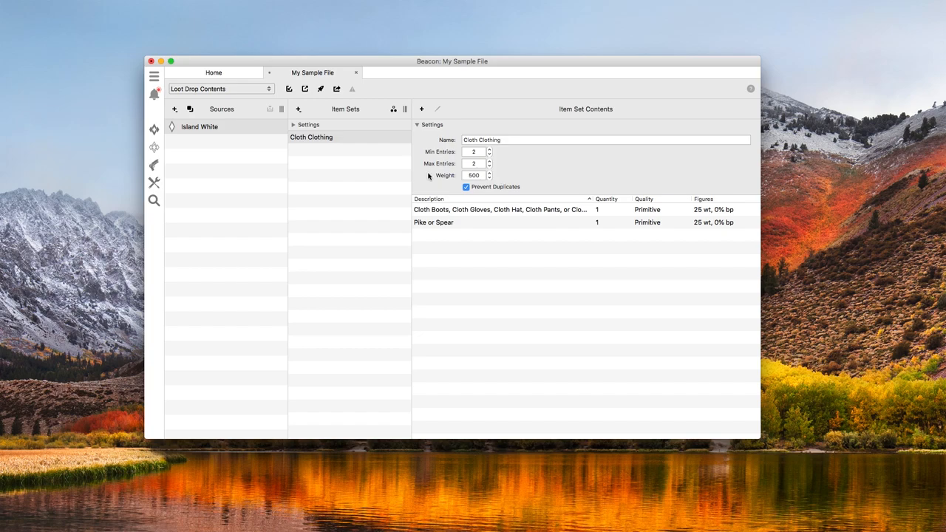
mouse_move(402, 178)
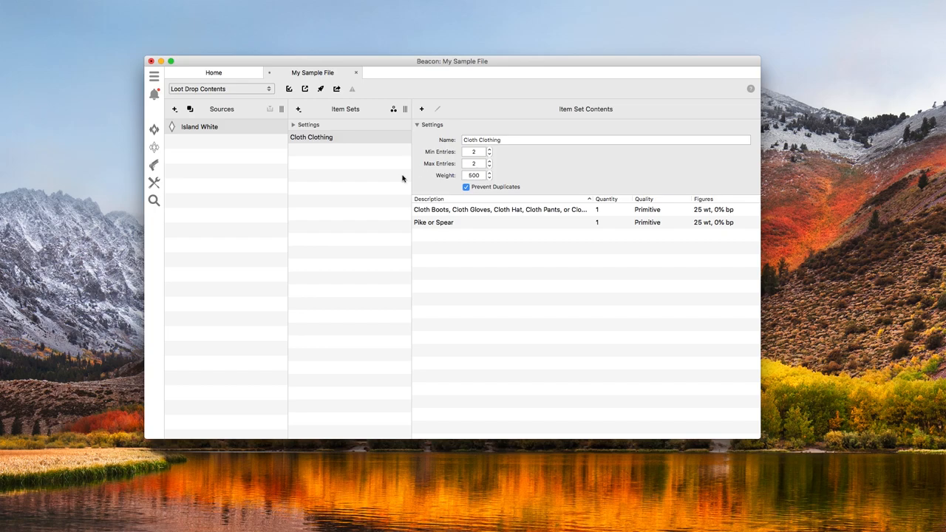
mouse_move(398, 181)
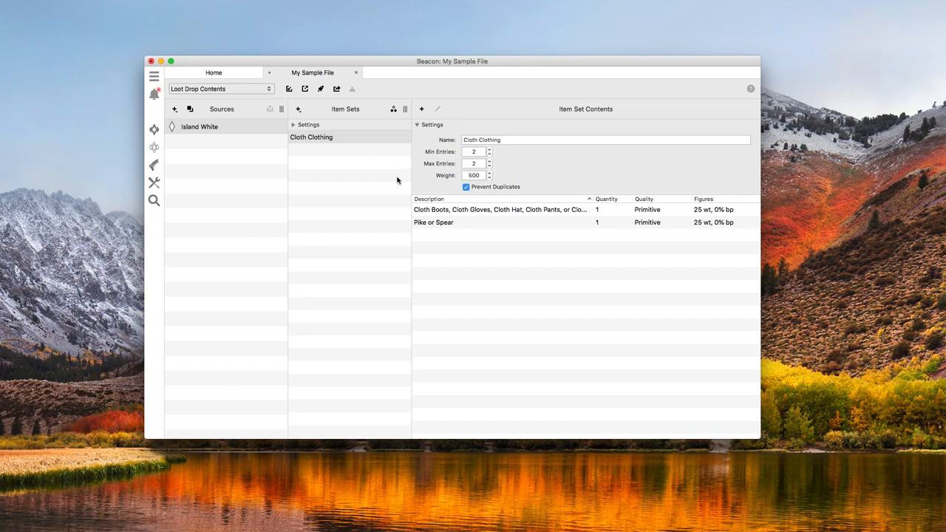
mouse_move(402, 181)
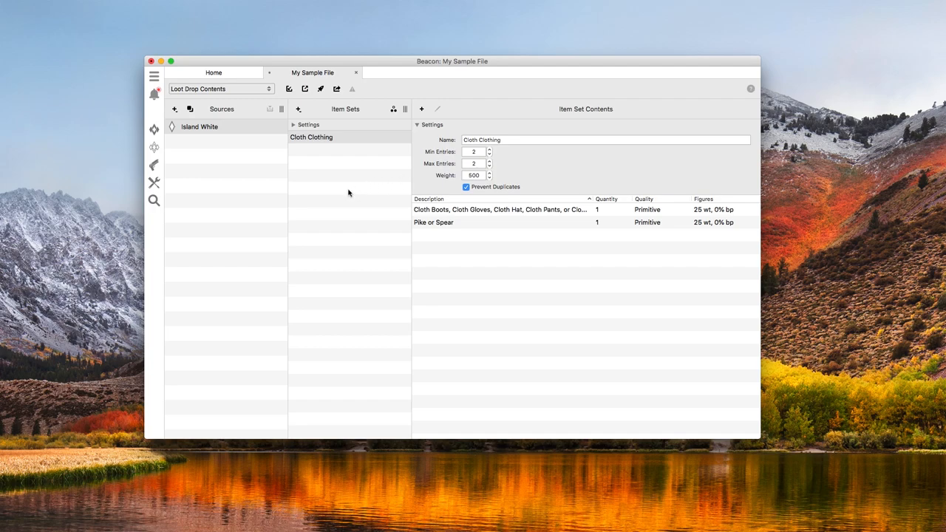
mouse_move(337, 180)
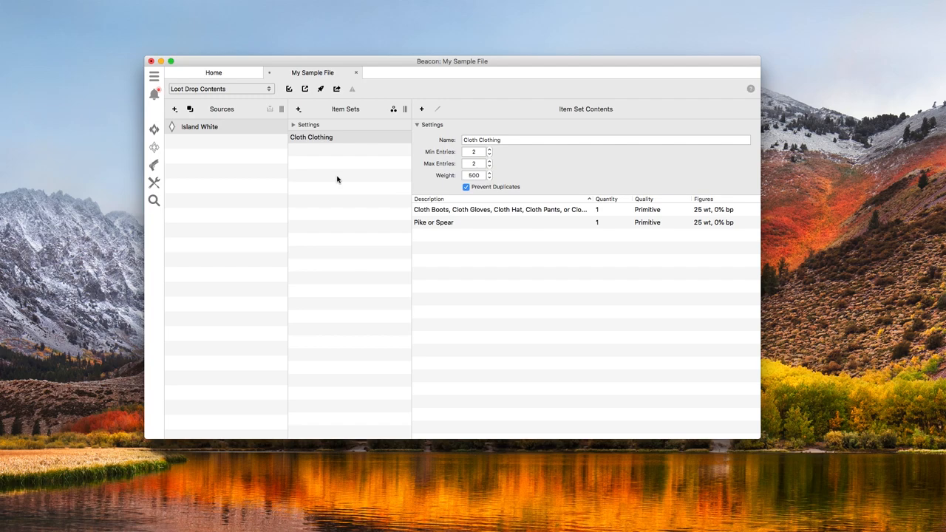
Step: Add the Small Saddles preset item set to the Island White source
left_click(298, 109)
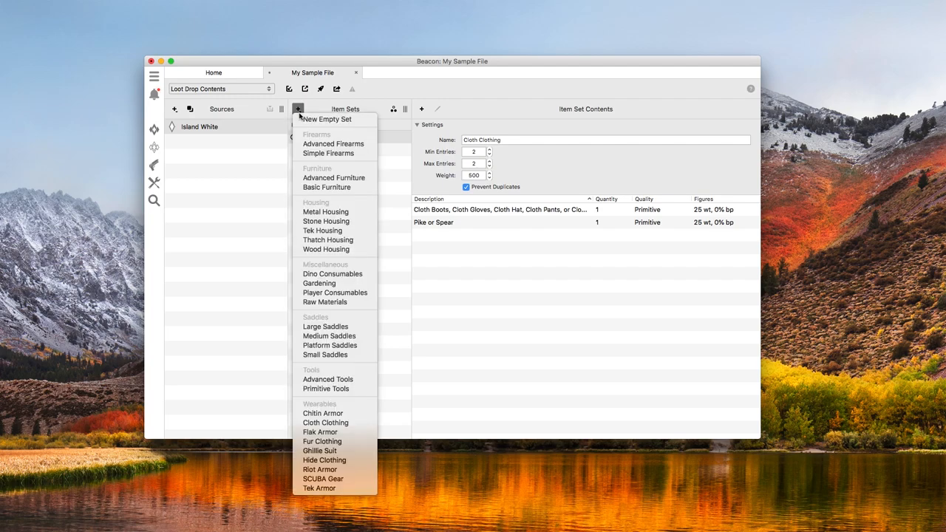
mouse_move(325, 354)
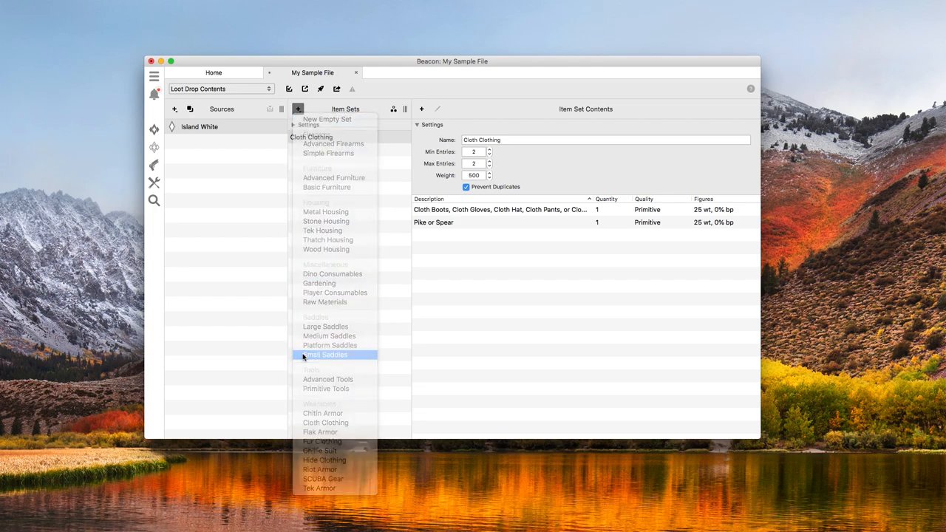
left_click(323, 355)
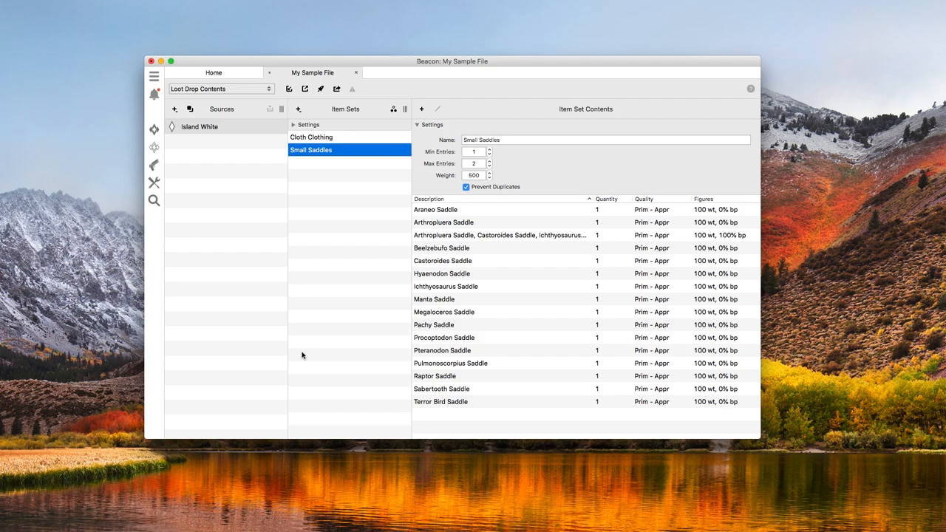
mouse_move(313, 355)
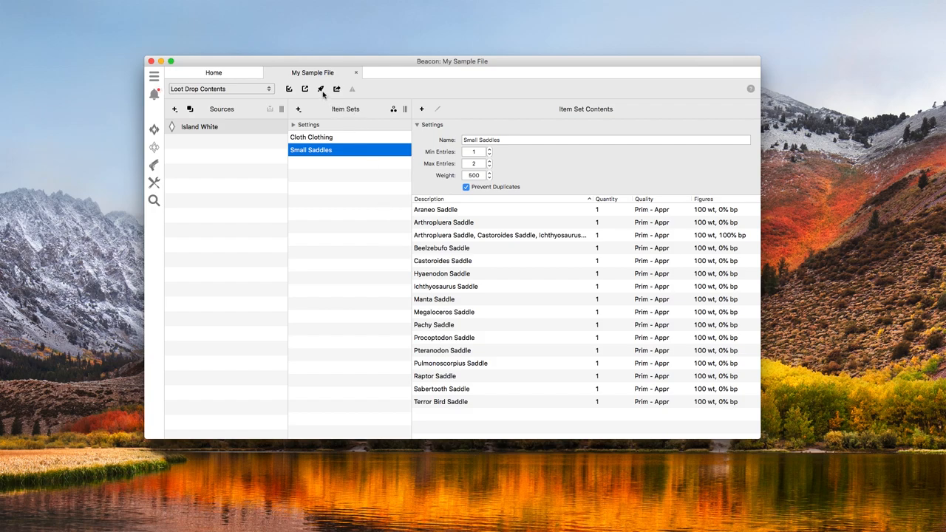
Step: Deploy the file with The ZAZ's Beacon Test Server ticked and begin, reaching the restart warning
left_click(321, 89)
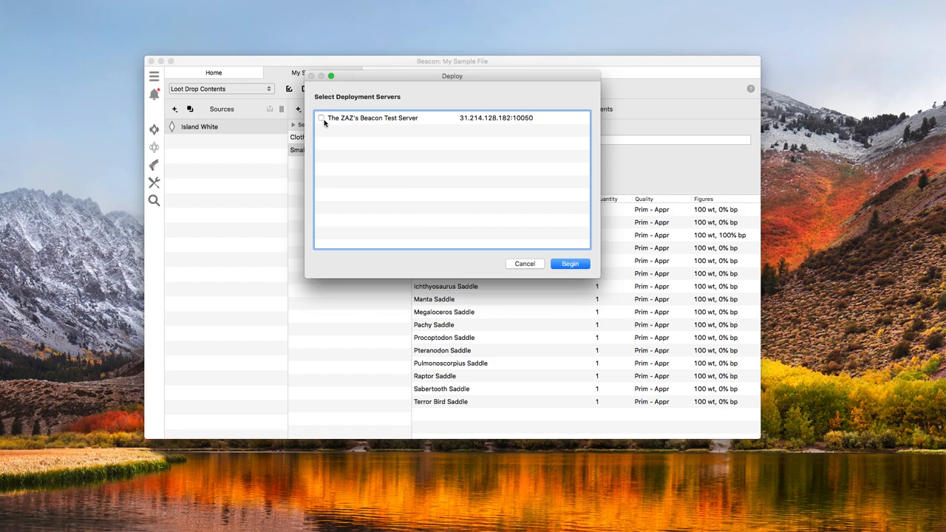
left_click(321, 118)
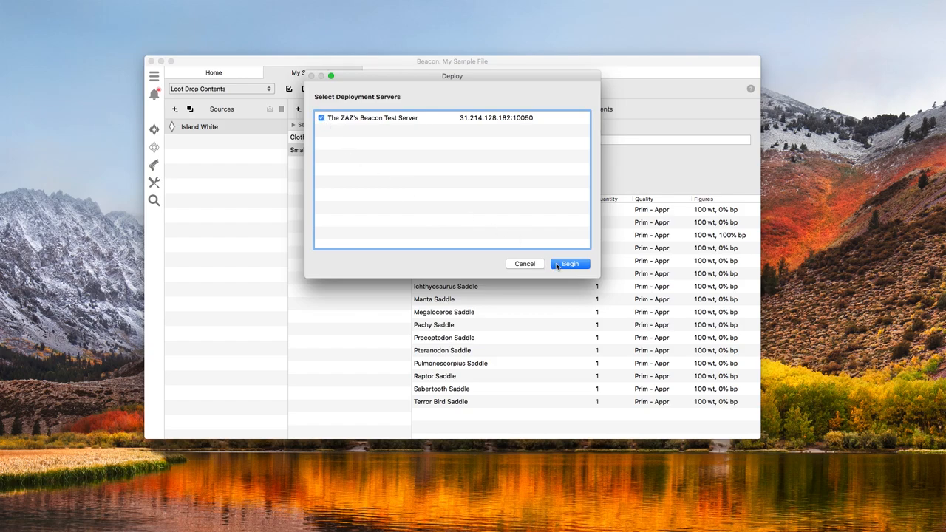
mouse_move(559, 266)
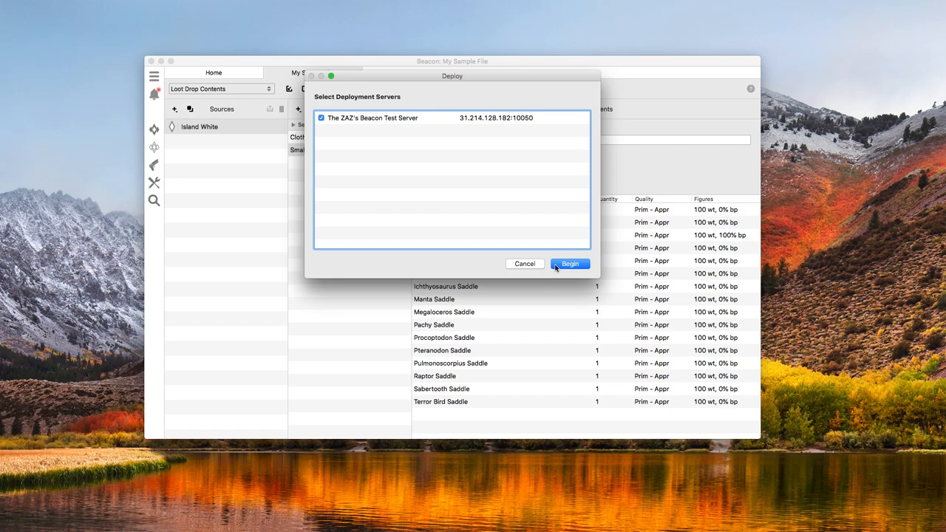
left_click(571, 263)
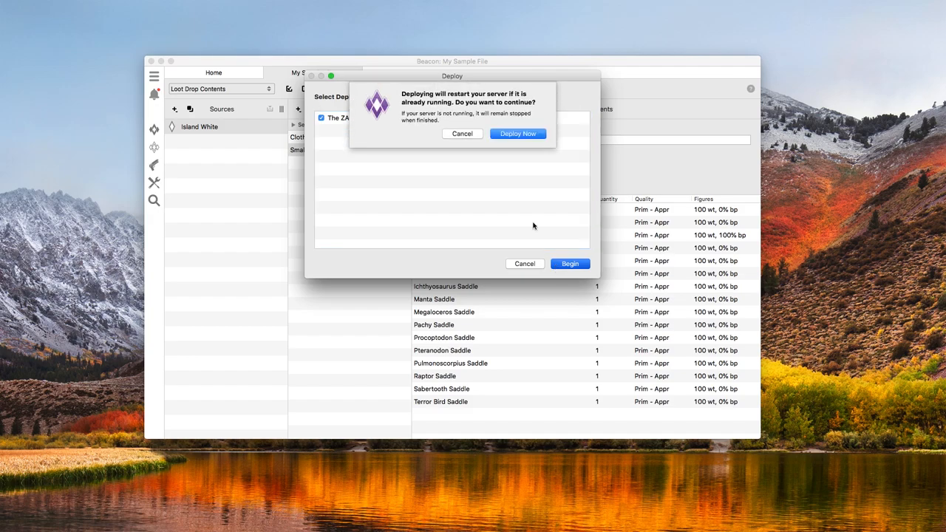
Step: Deploy Now despite the restart warning and dismiss the Finished message with Done
left_click(517, 133)
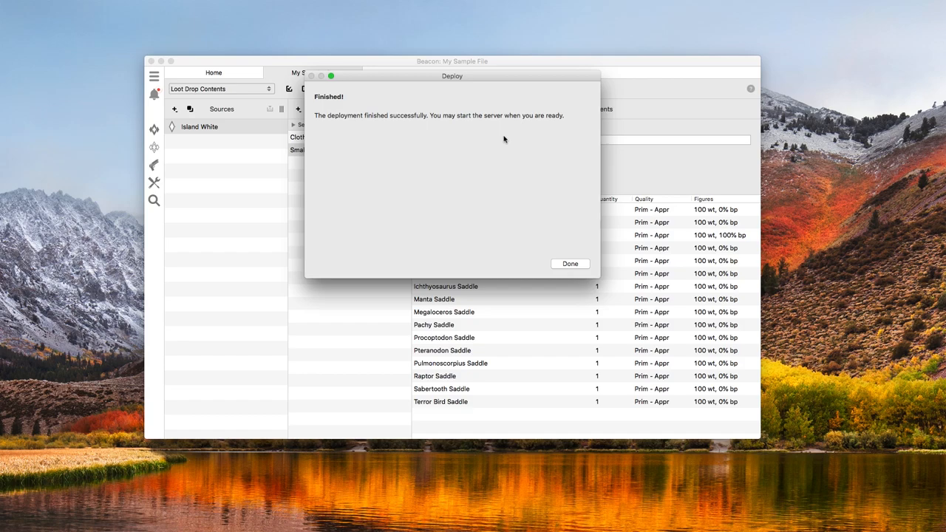
mouse_move(540, 224)
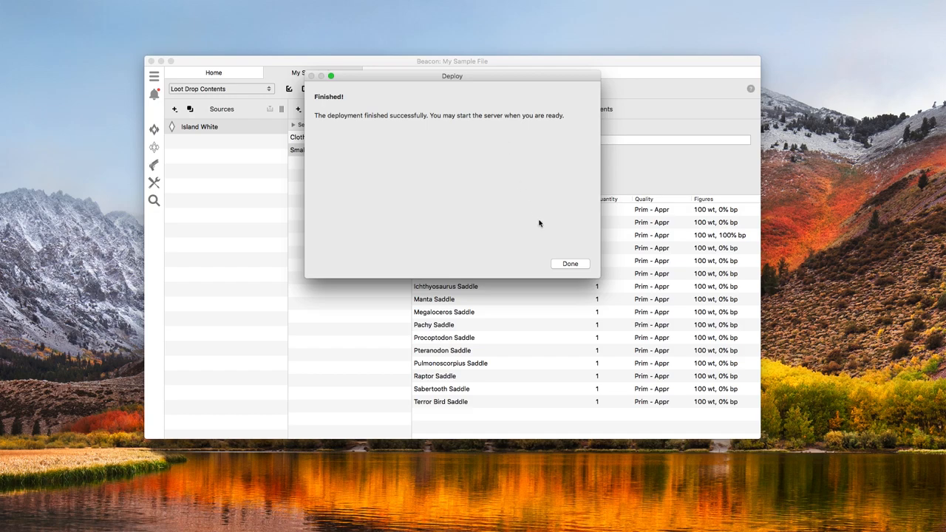
left_click(570, 263)
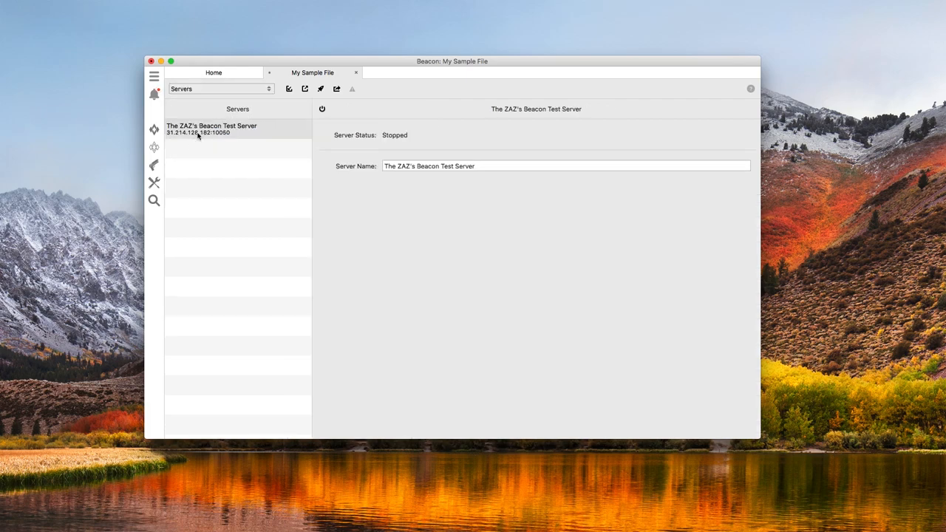
Step: Select the test server in Servers and start it with the power button
left_click(222, 130)
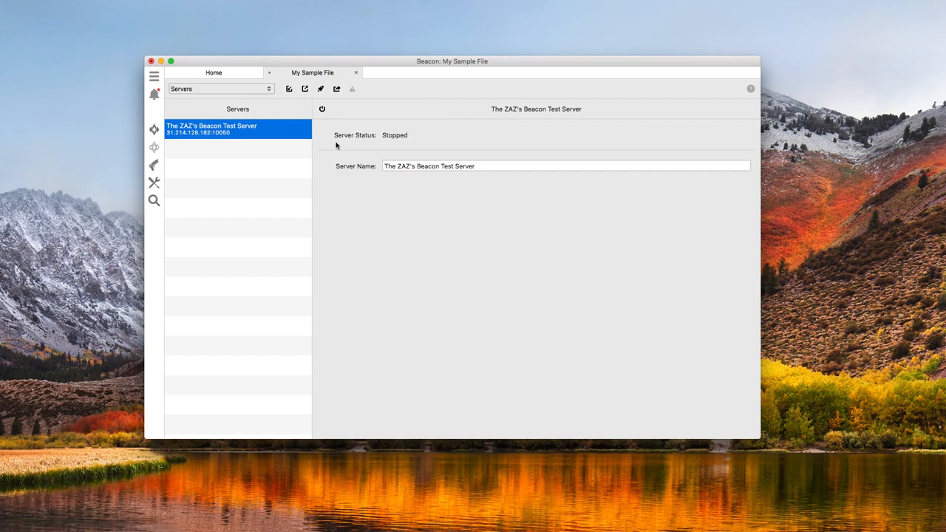
left_click(322, 109)
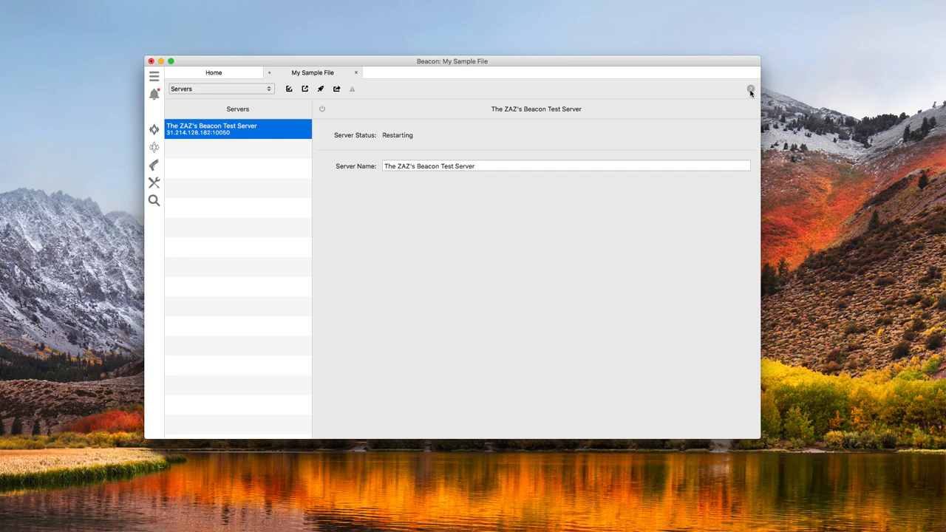
mouse_move(164, 200)
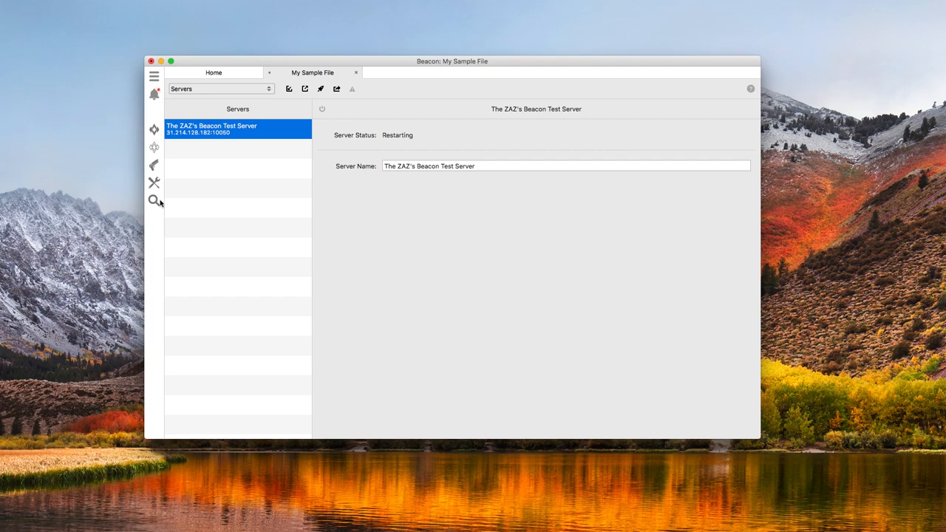
mouse_move(154, 201)
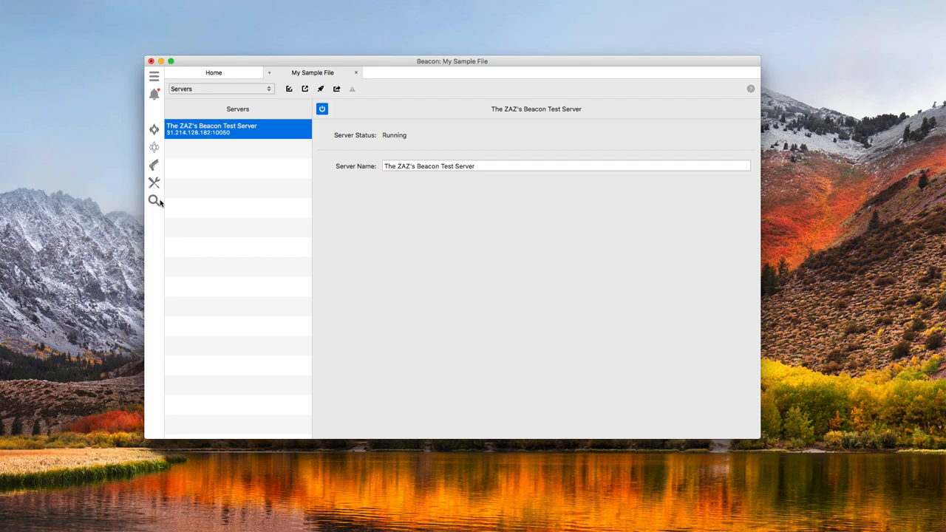
mouse_move(164, 204)
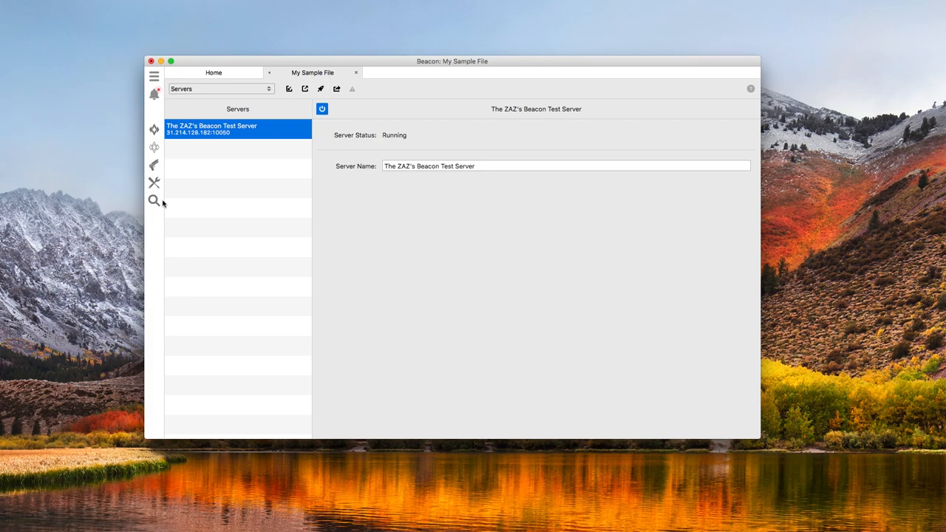
mouse_move(185, 201)
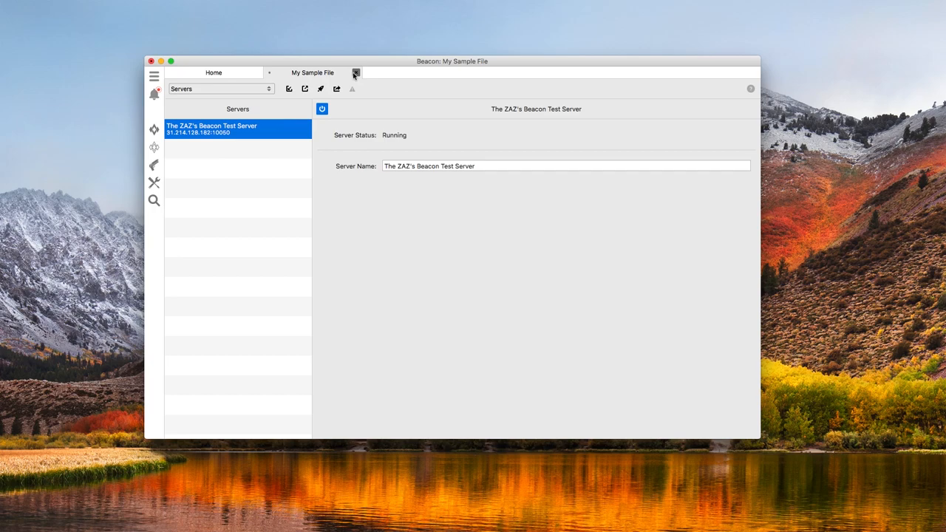
Step: Close the My Sample File tab and bring up the list of saved documents
left_click(355, 73)
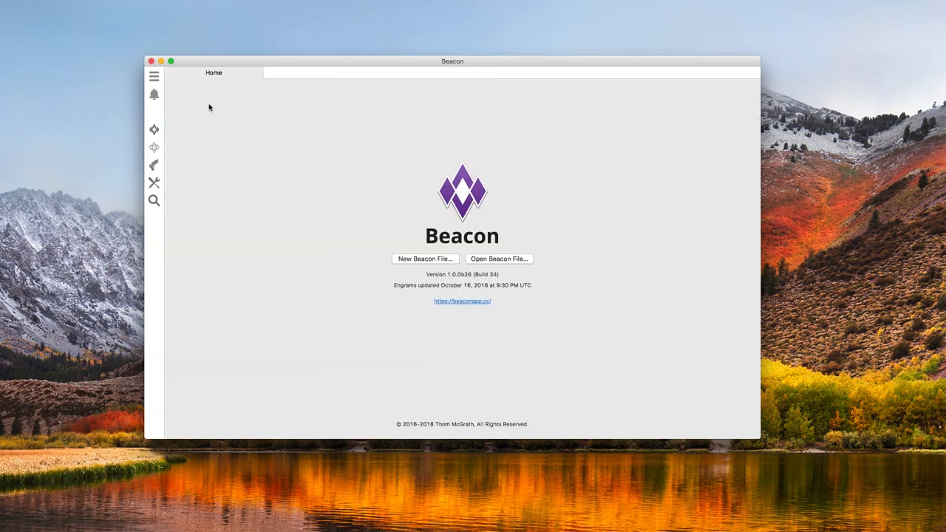
left_click(155, 74)
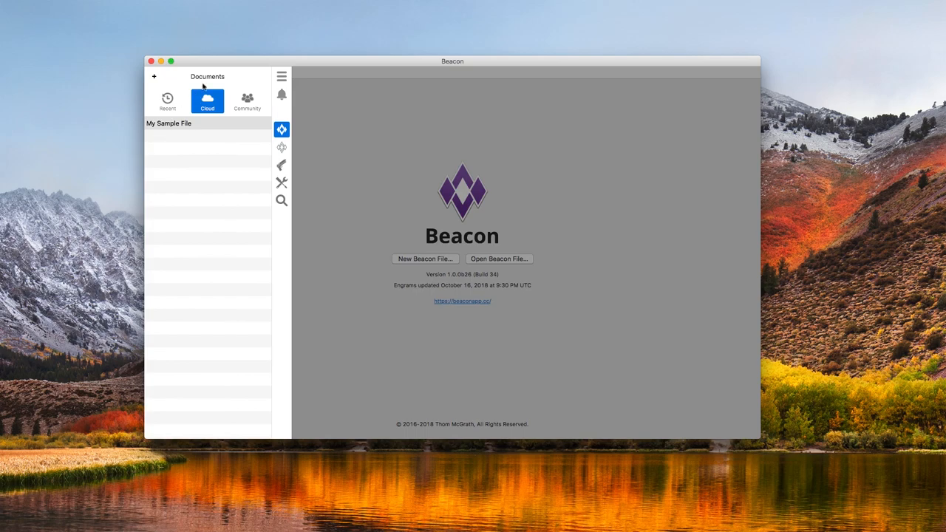
left_click(283, 76)
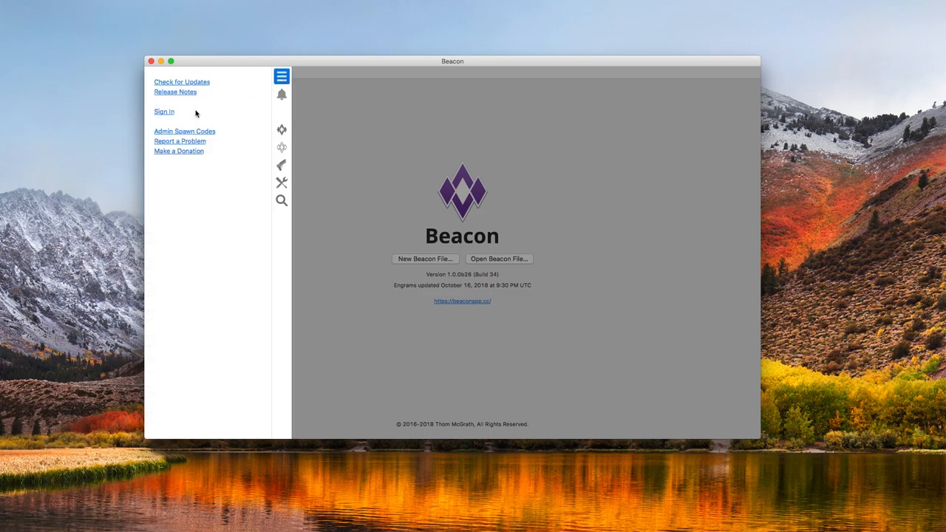
mouse_move(213, 114)
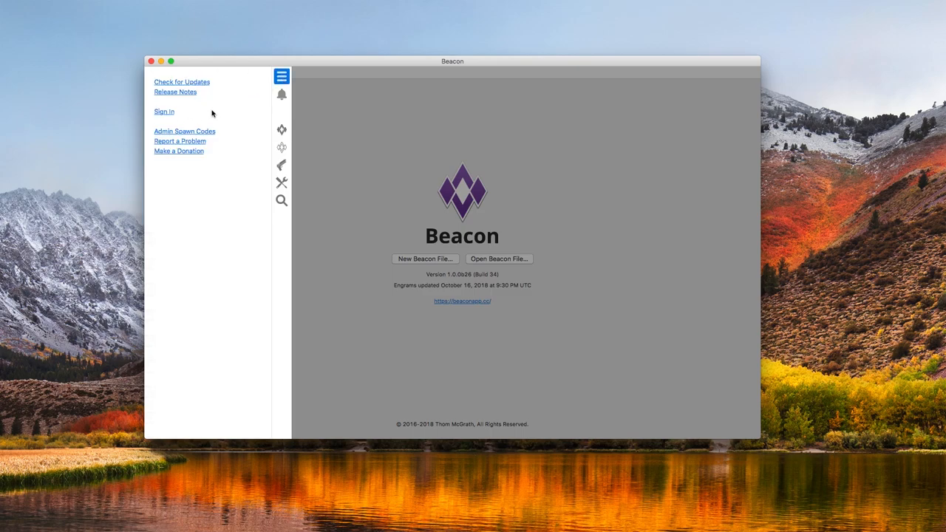
mouse_move(281, 131)
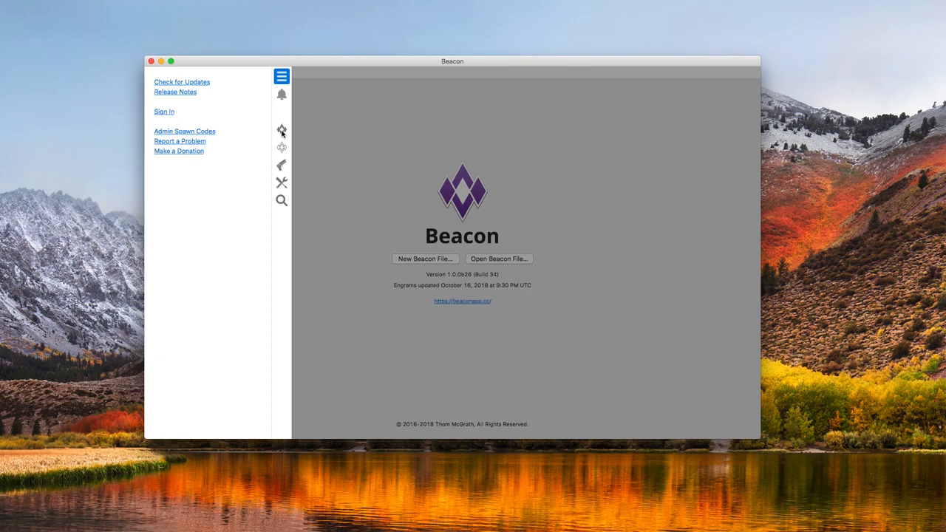
left_click(282, 129)
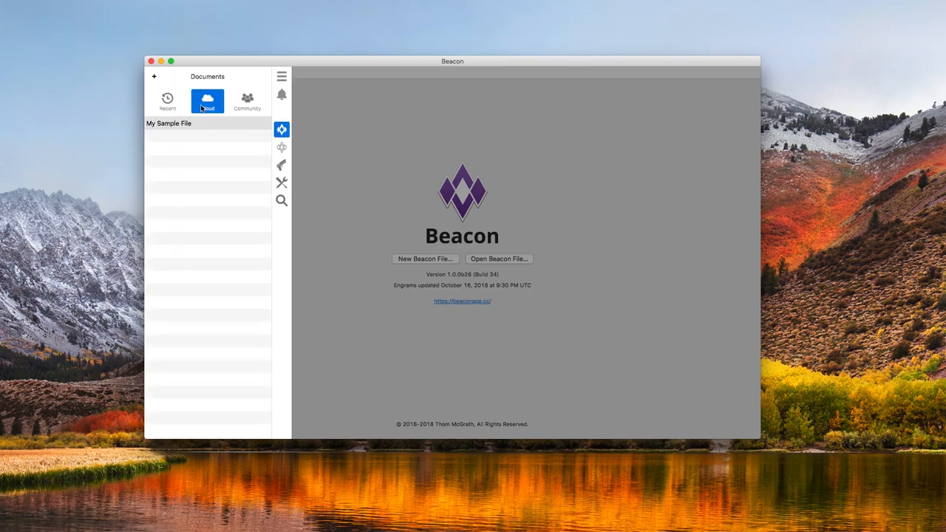
Step: Reopen My Sample File from the documents saved in Beacon Cloud
left_click(185, 124)
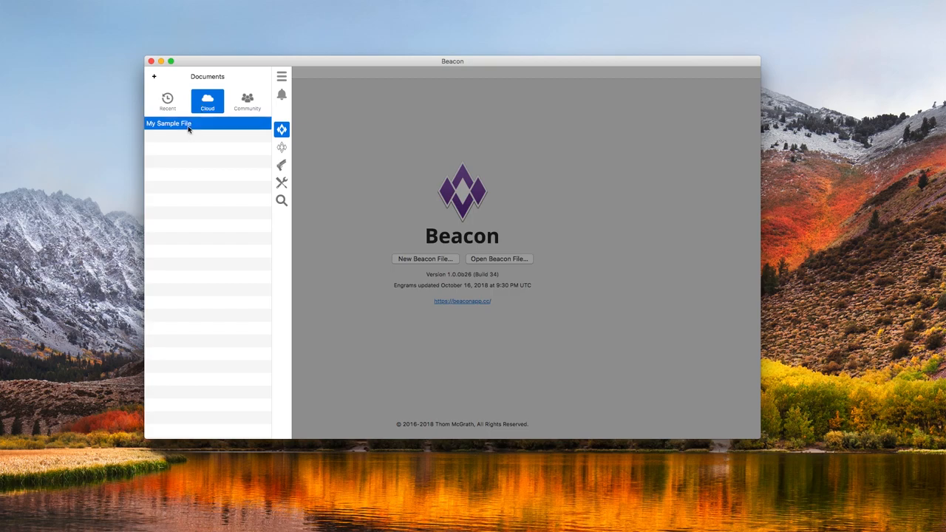
double_click(177, 124)
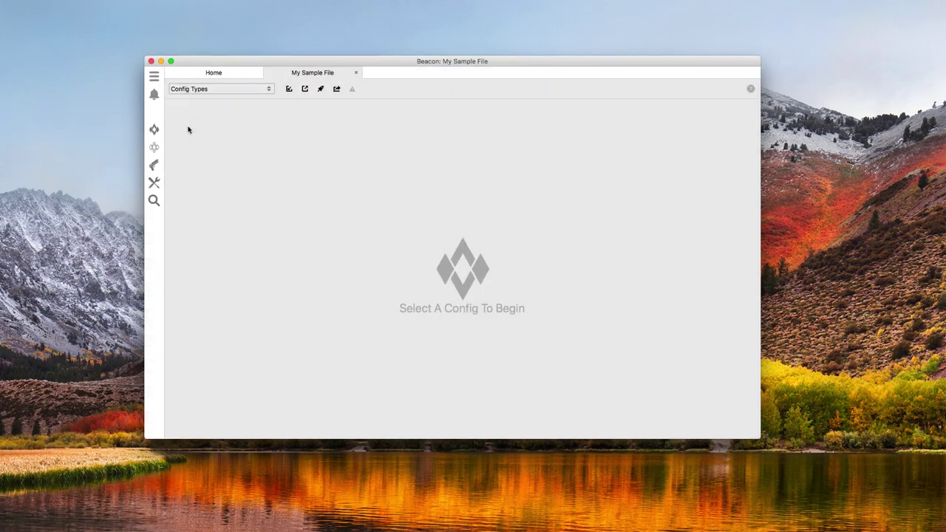